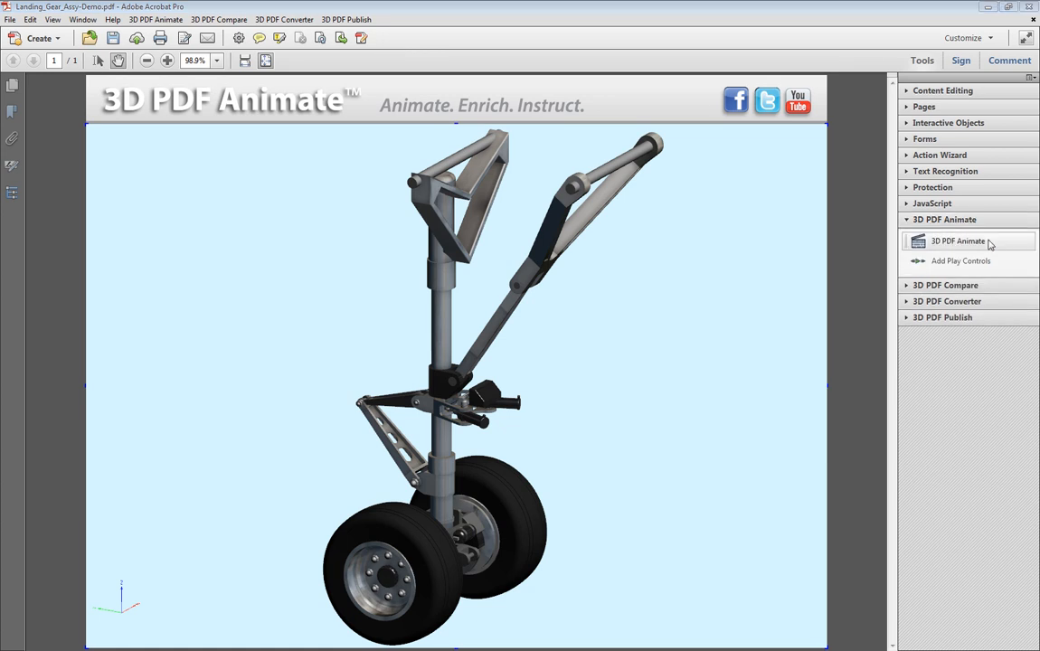
Step: Launch the 3D PDF Animate Editor on the landing gear page's 3D object
left_click(959, 241)
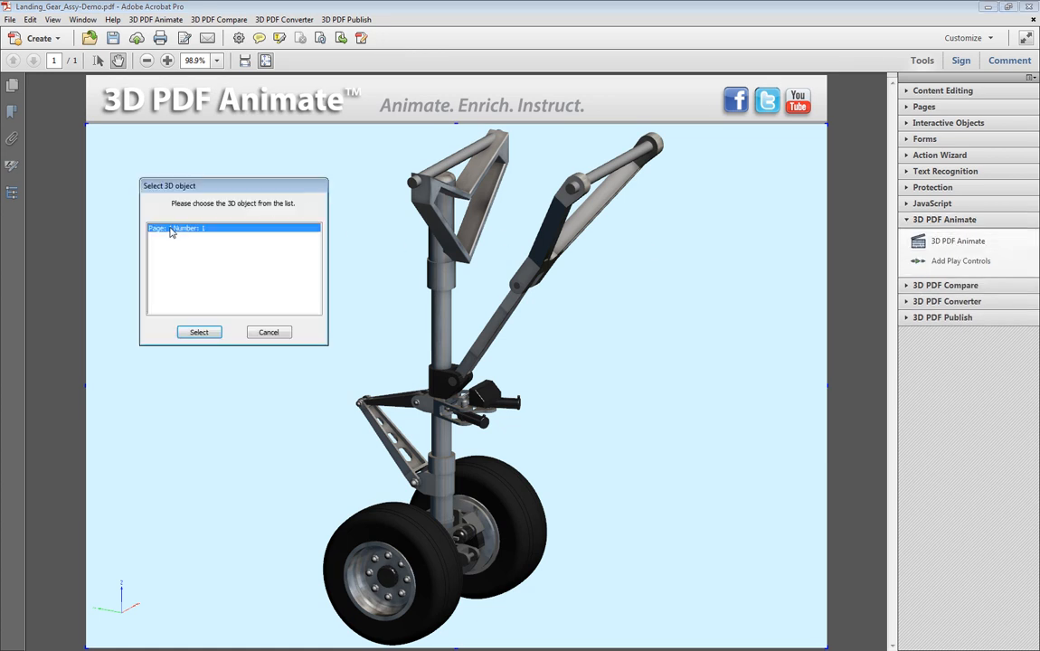
left_click(199, 333)
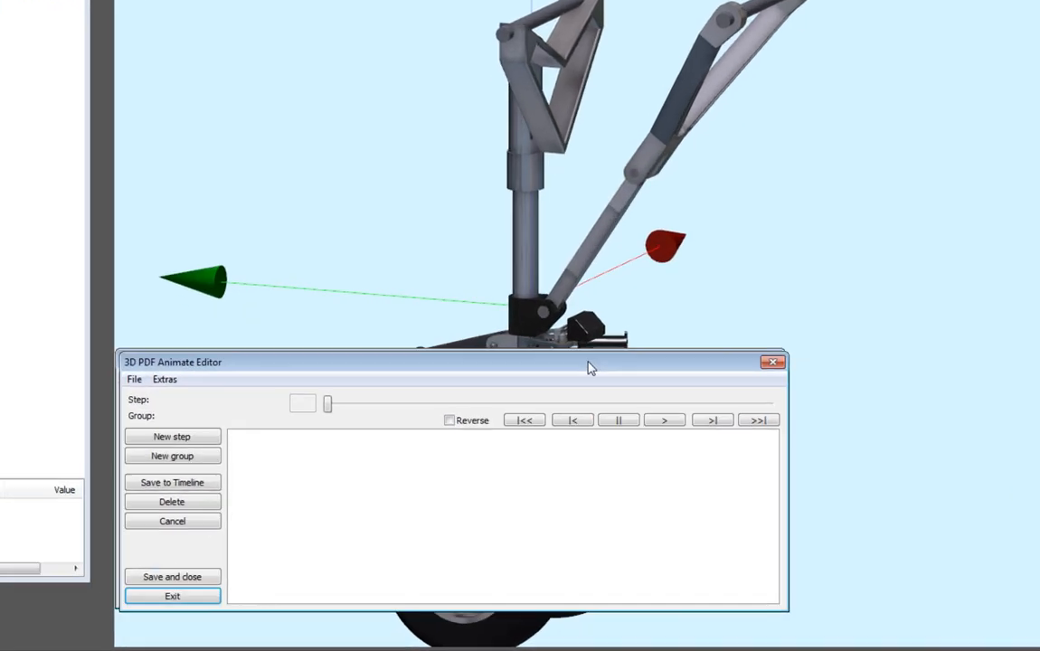
Step: Save a new 25-frame step named 'View 1' to the timeline and begin another step
left_click(170, 436)
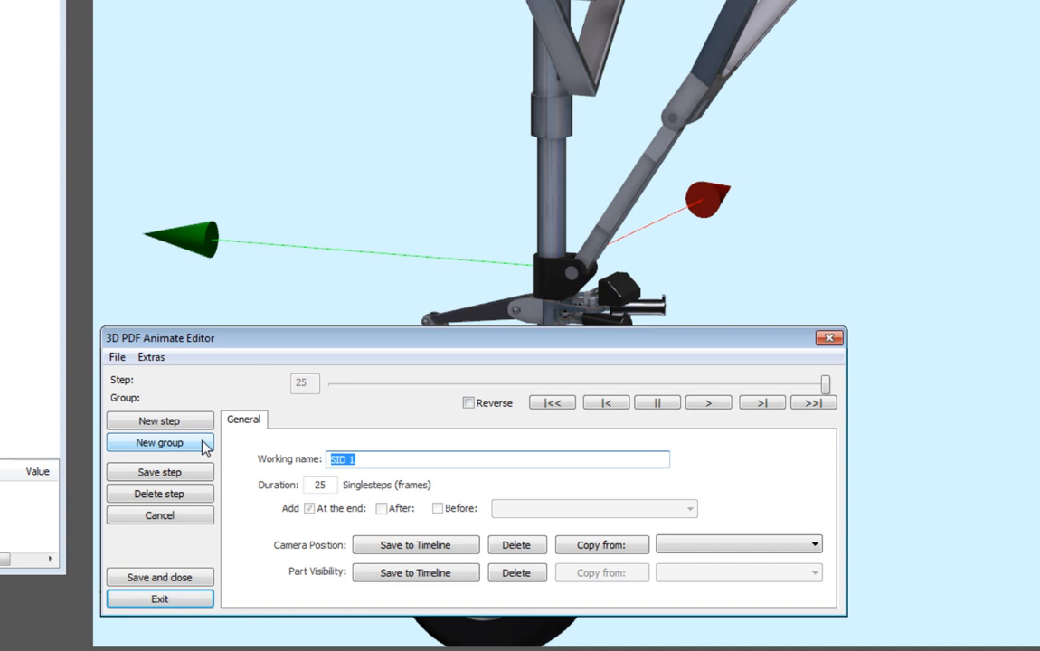
type("View")
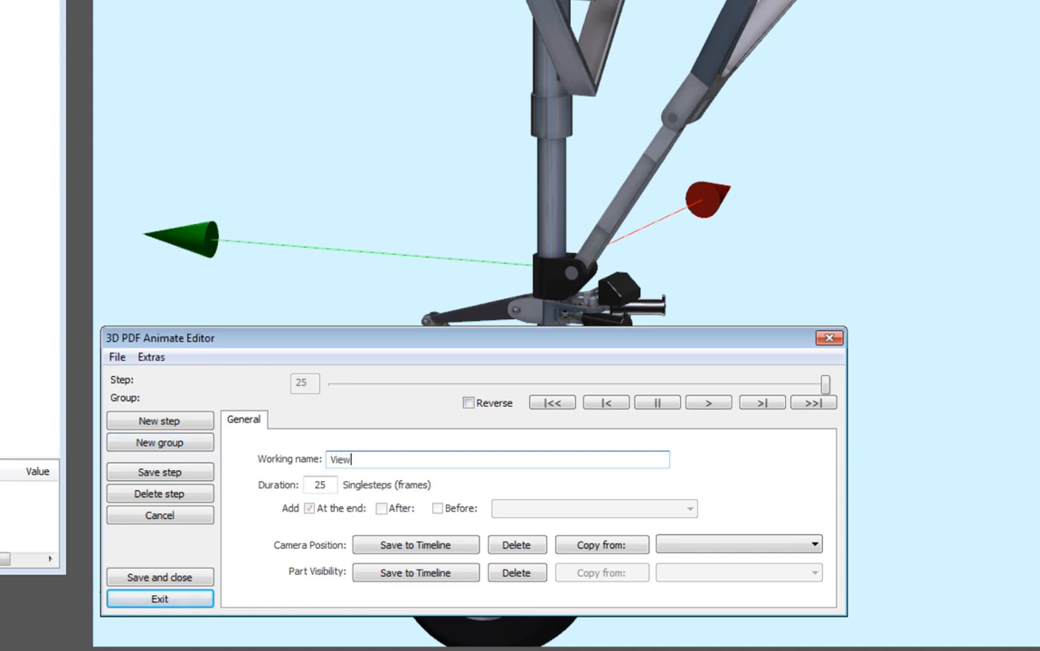
type("1")
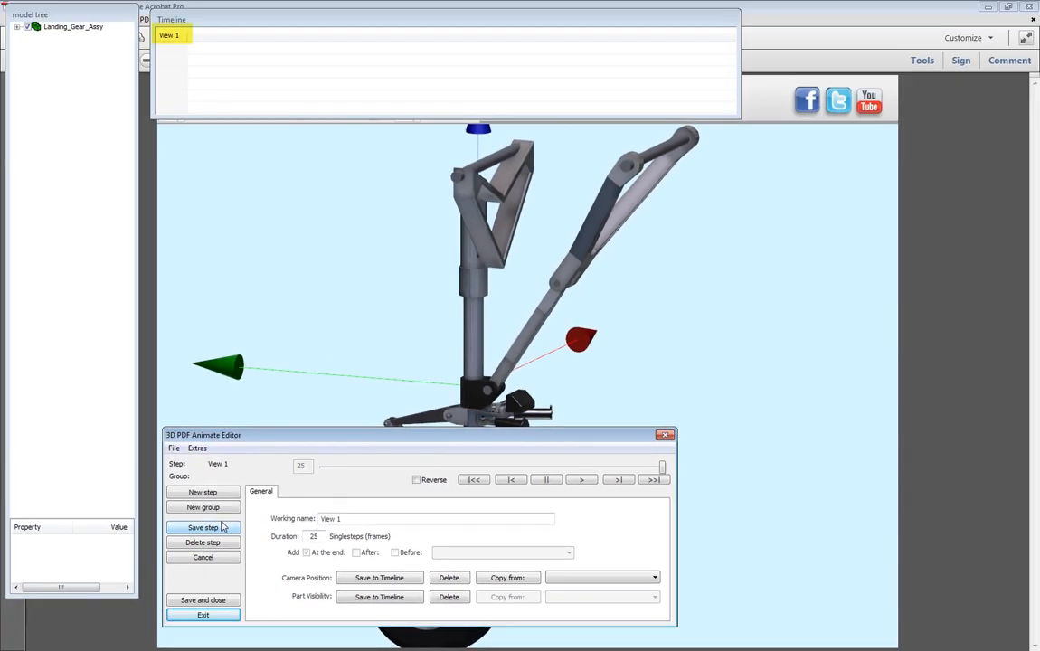
left_click(202, 528)
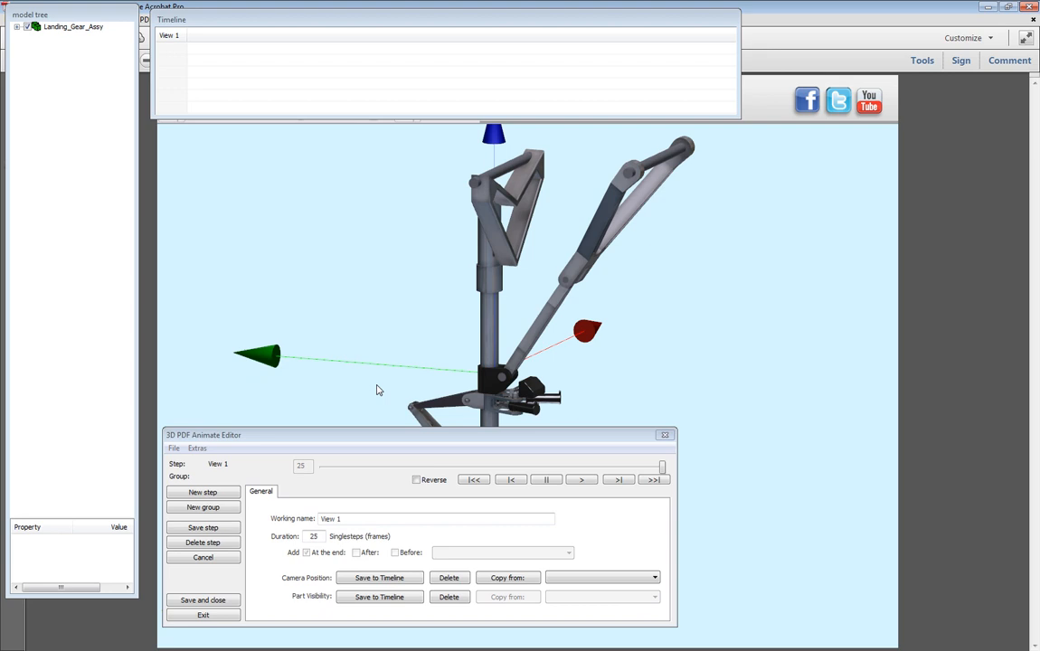
left_click(380, 576)
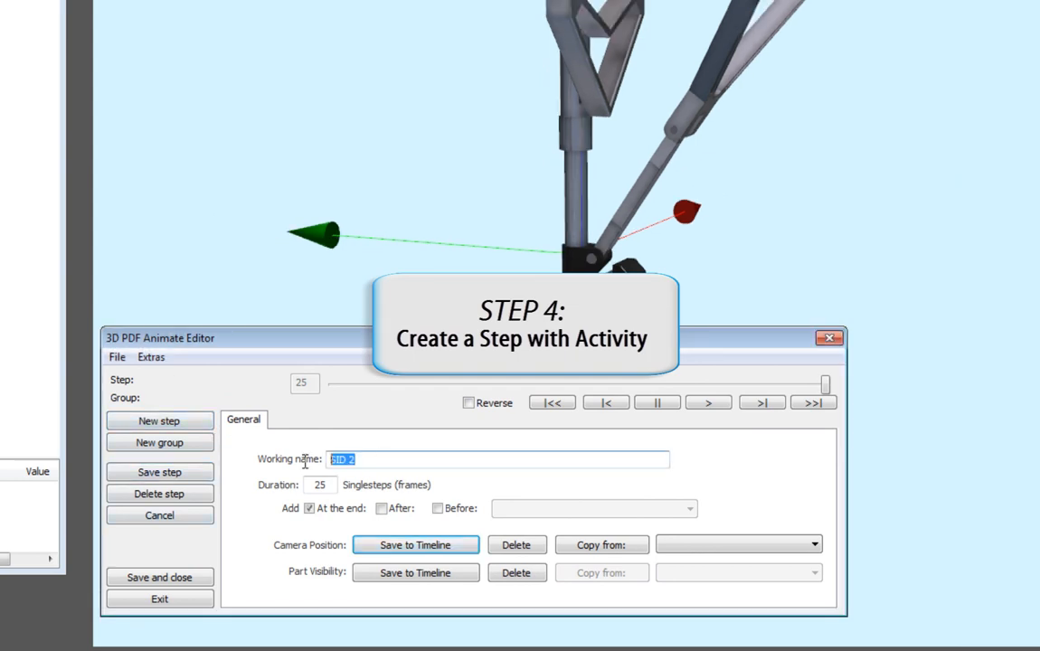
Step: Name the step 'Remove Nuts', set duration 100 and record the wheel close-up as its camera position
type("Remove Nuts")
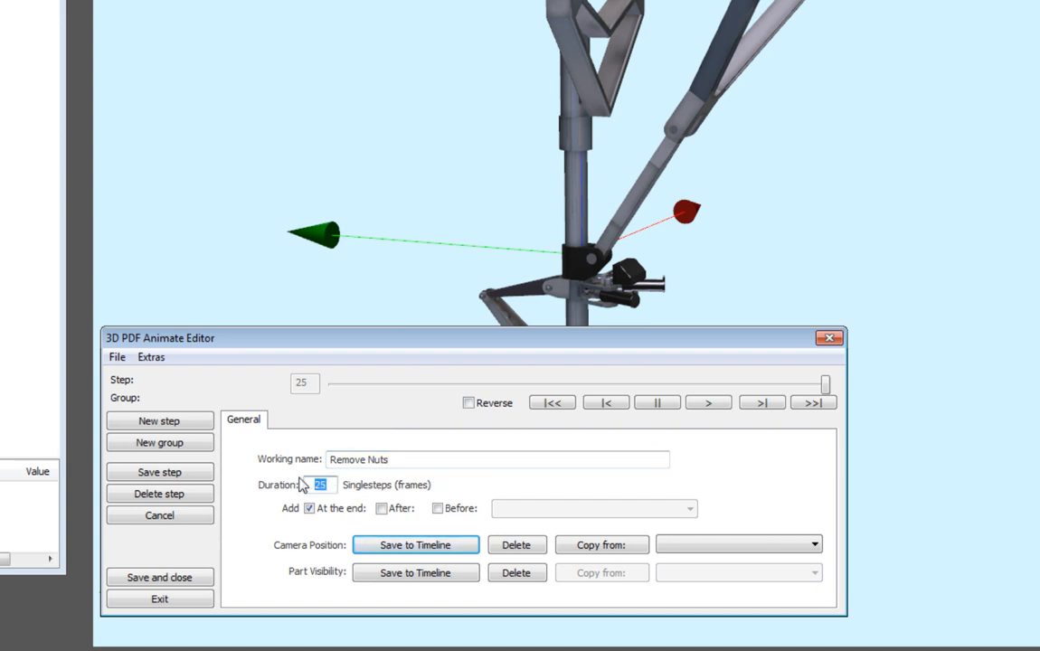
type("100")
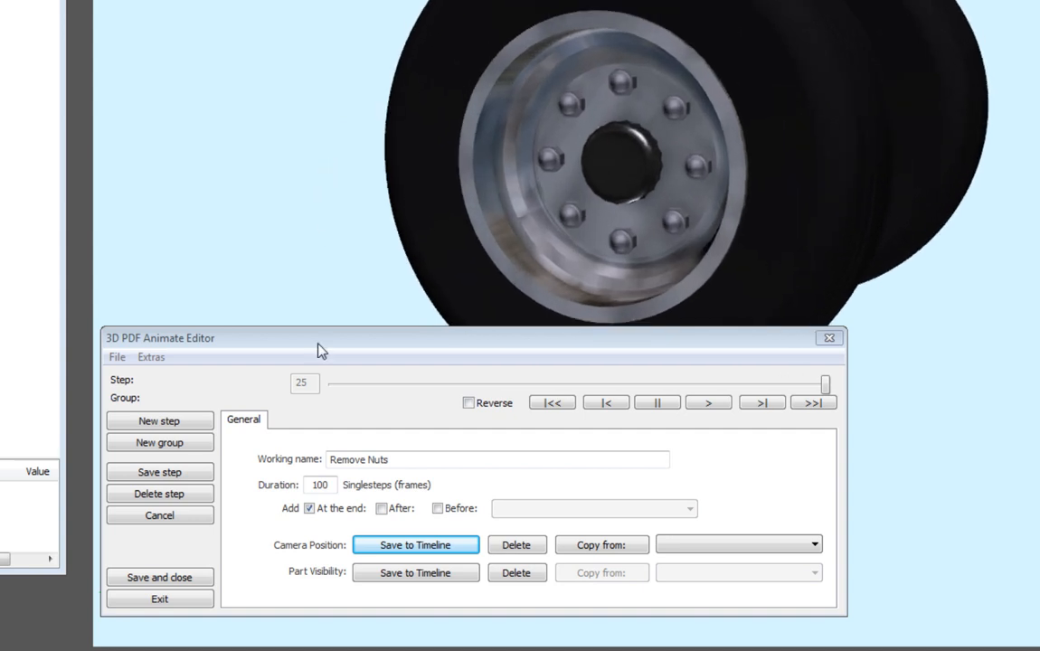
left_click(416, 544)
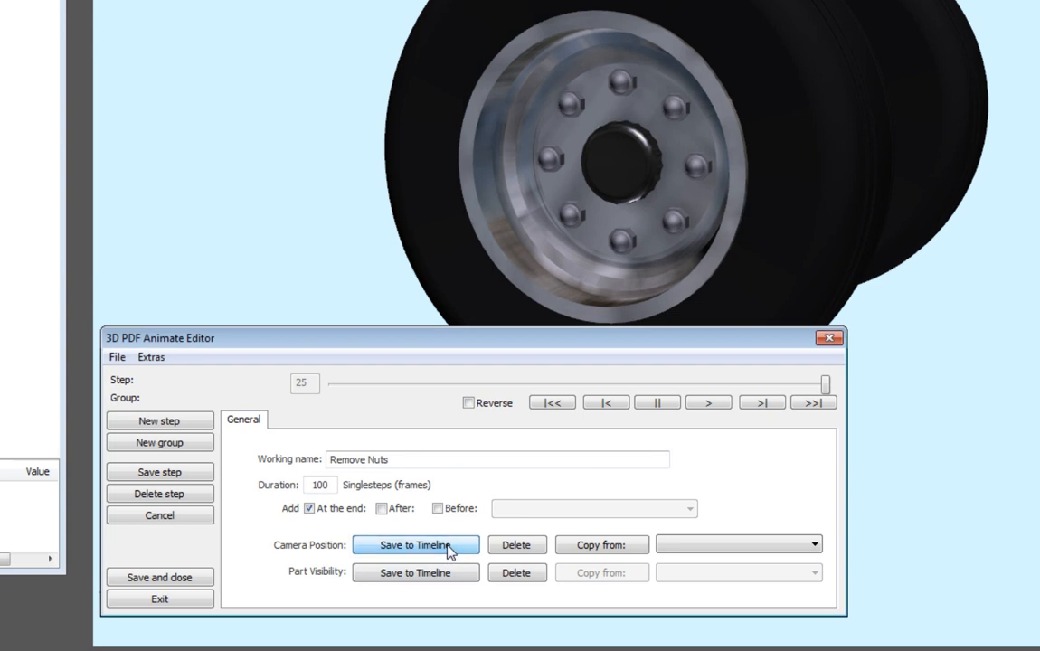
left_click(416, 544)
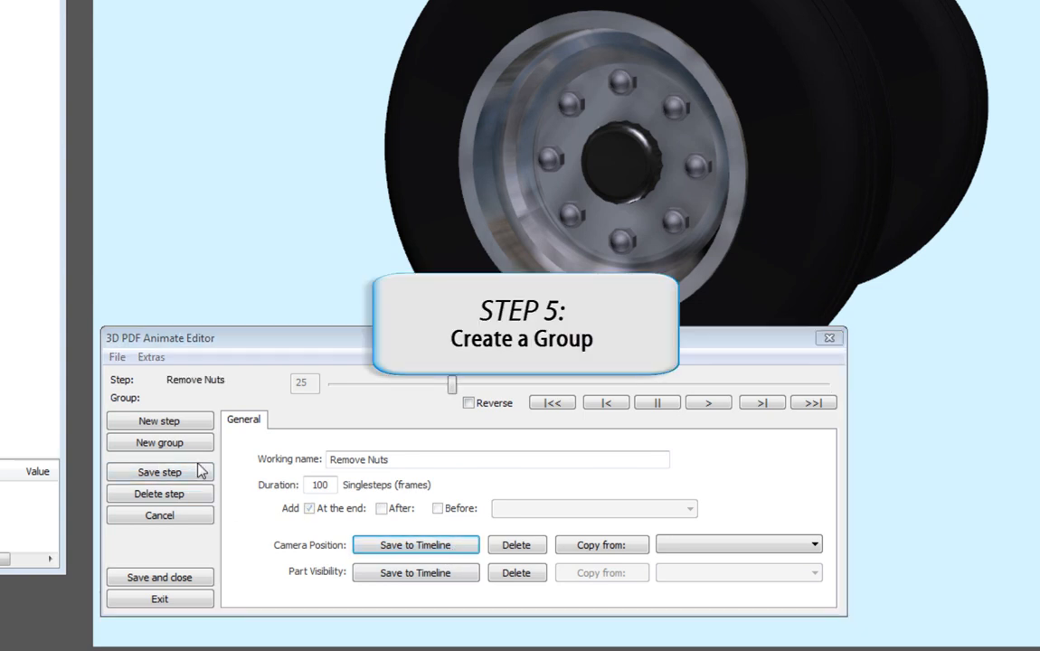
Step: Save a new group 'Take off nut 1' spanning start frame 16 to end frame 40
left_click(159, 442)
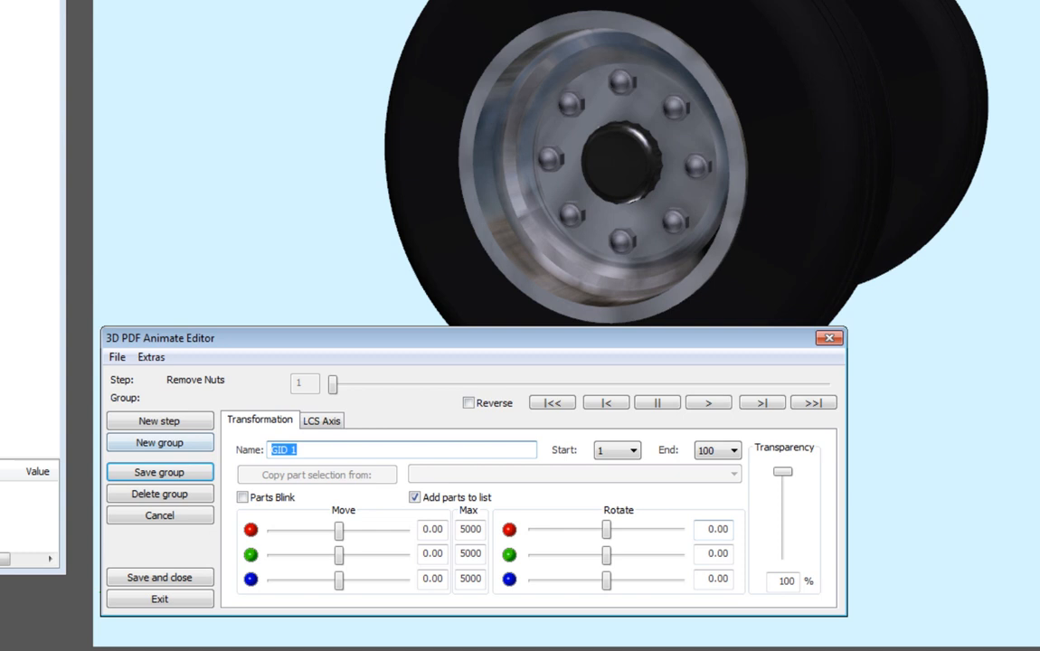
type("Take off nut 1")
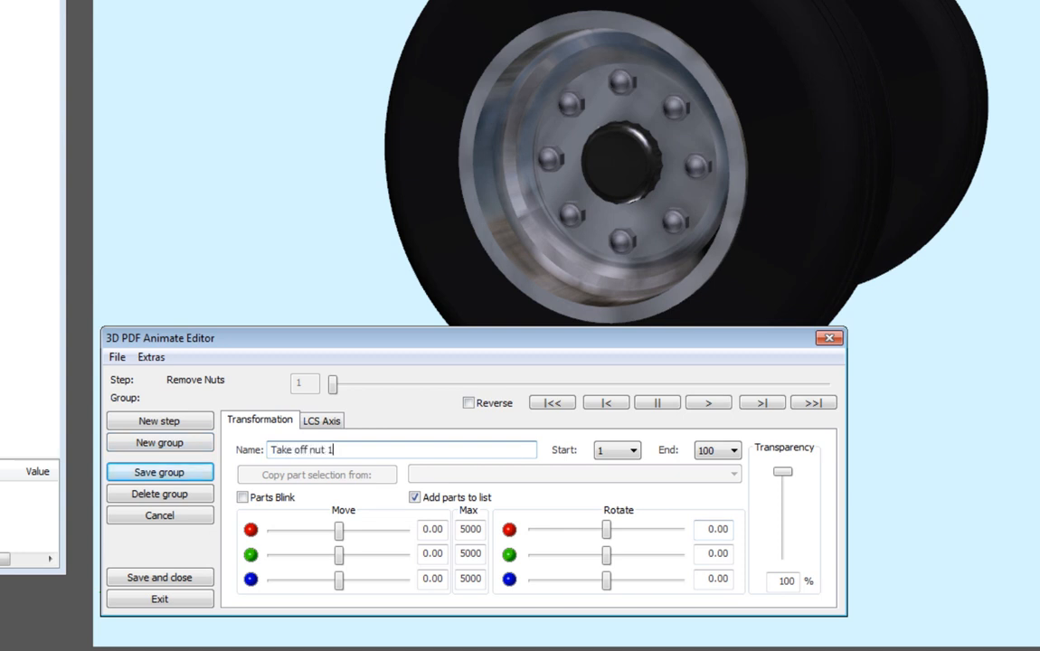
left_click(634, 448)
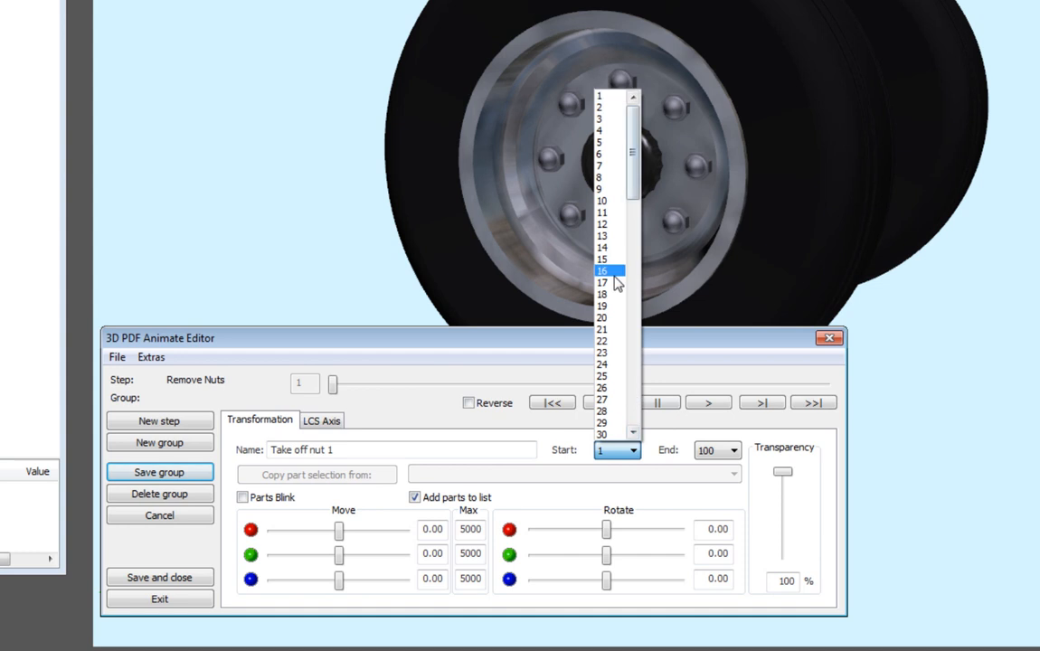
left_click(602, 271)
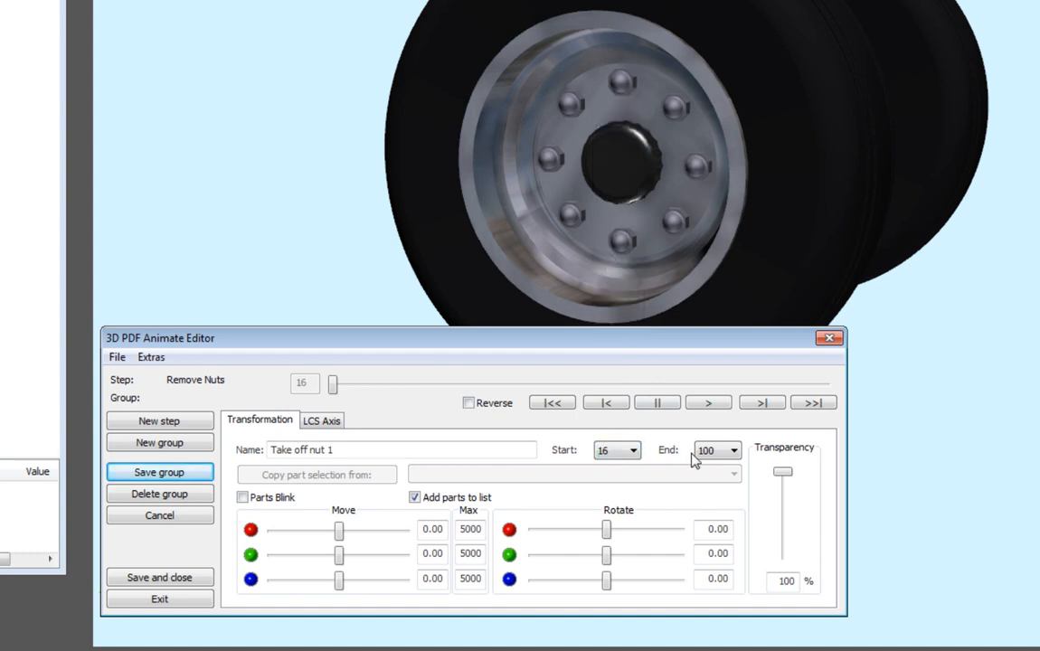
left_click(731, 451)
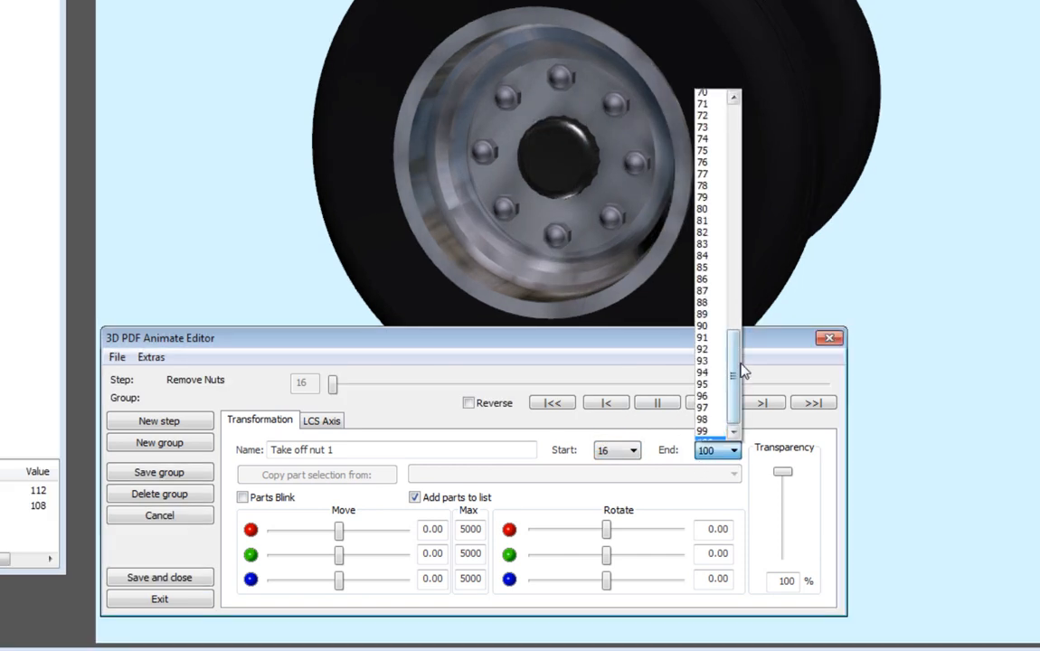
left_click(715, 450)
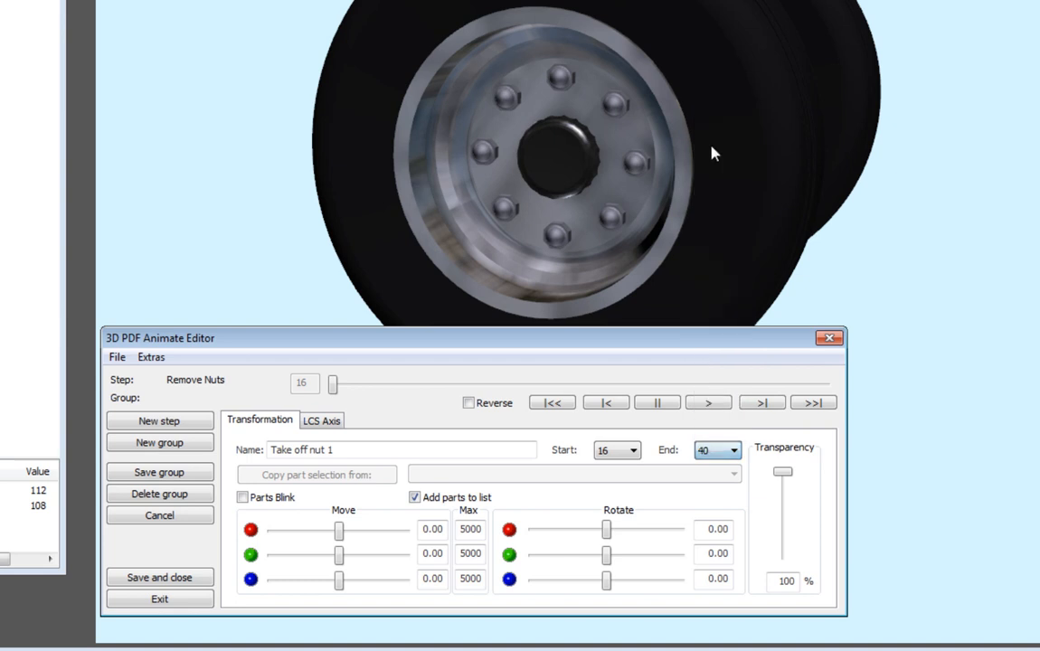
left_click(159, 472)
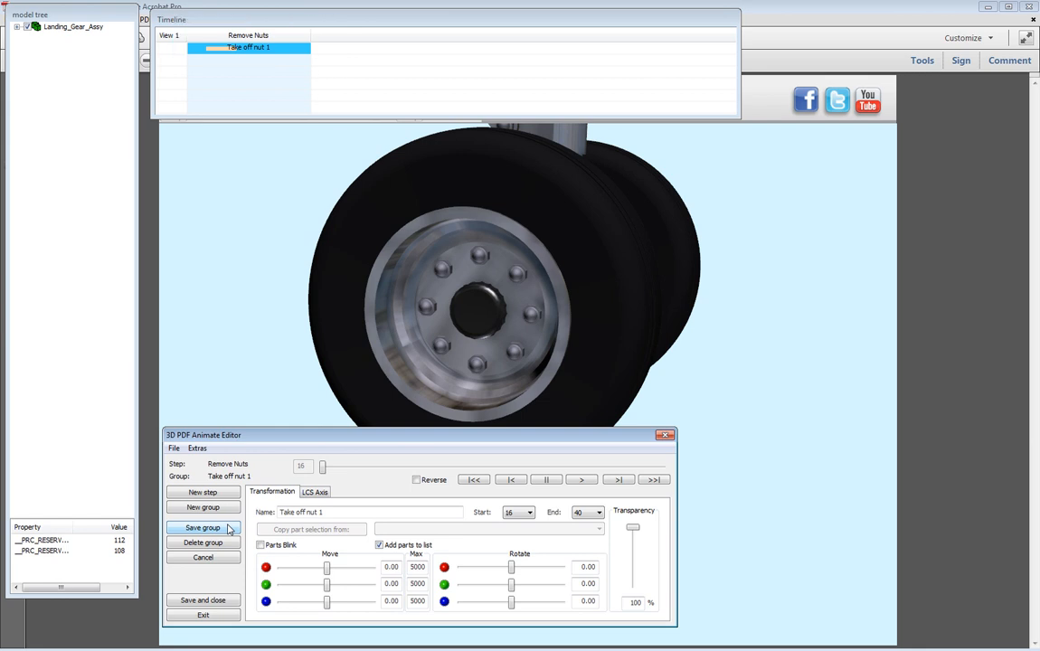
Step: Add the upper-left wheel nut to the Take off nut 1 group's parts list
left_click(203, 528)
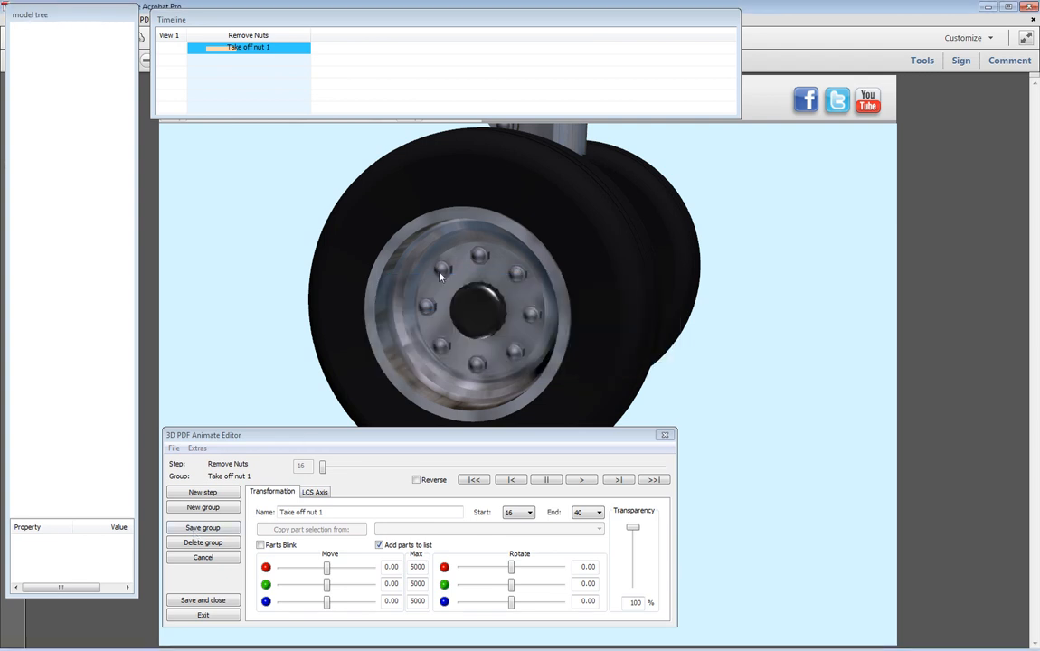
left_click(441, 269)
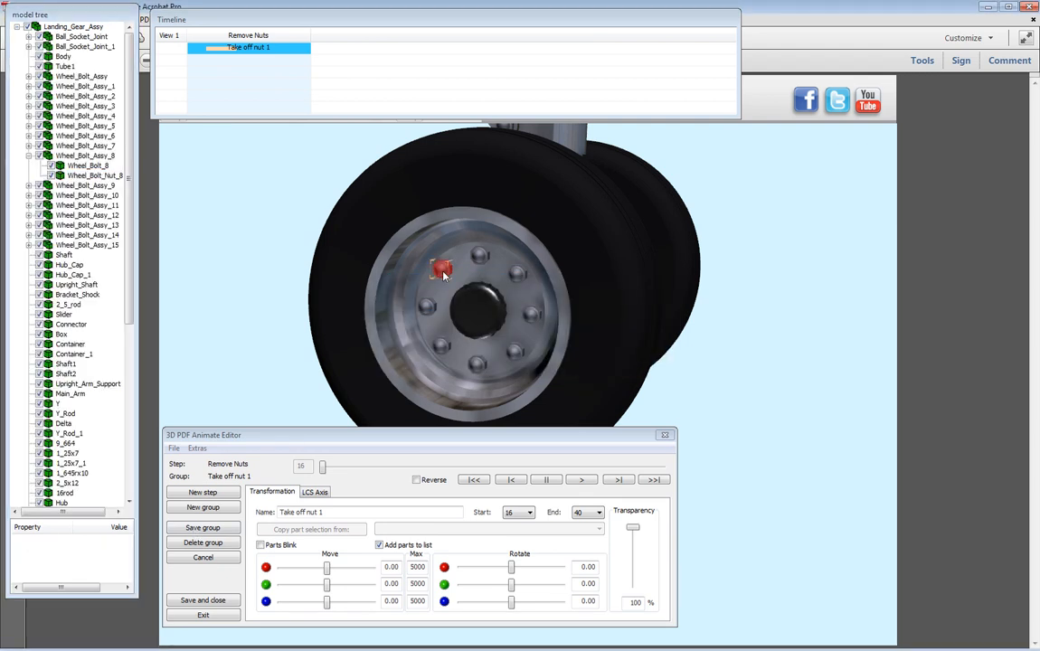
left_click(87, 176)
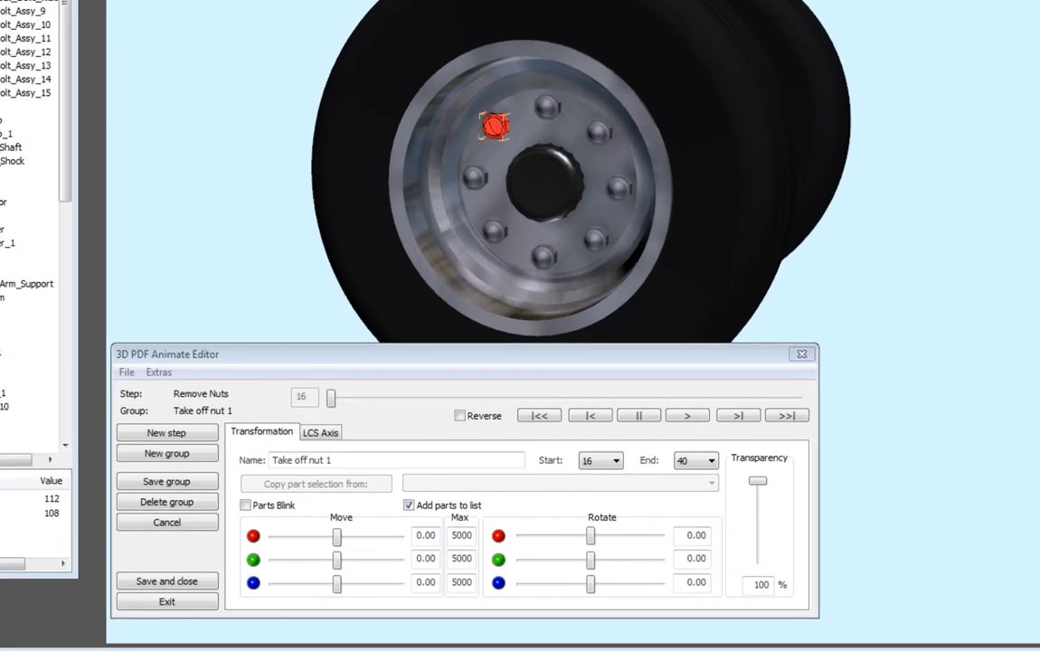
Step: Show the LCS Axis settings so the group's local axis runs through the picked nut
left_click(320, 430)
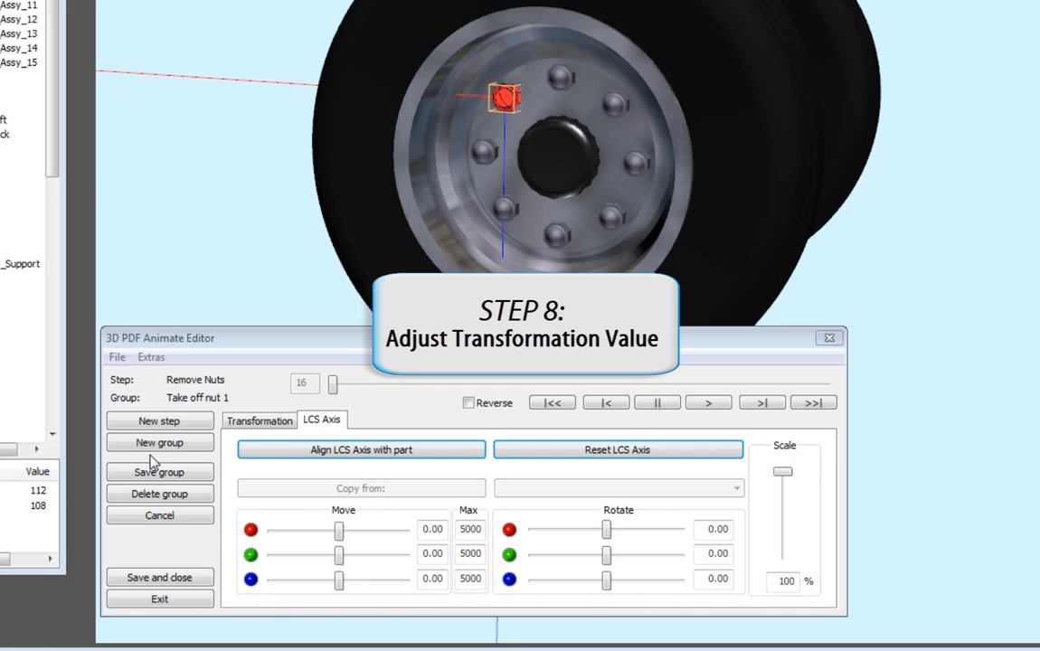
Step: Give Take off nut 1 a move of -50 along the green axis with a -500 rotation
left_click(260, 419)
type("-500")
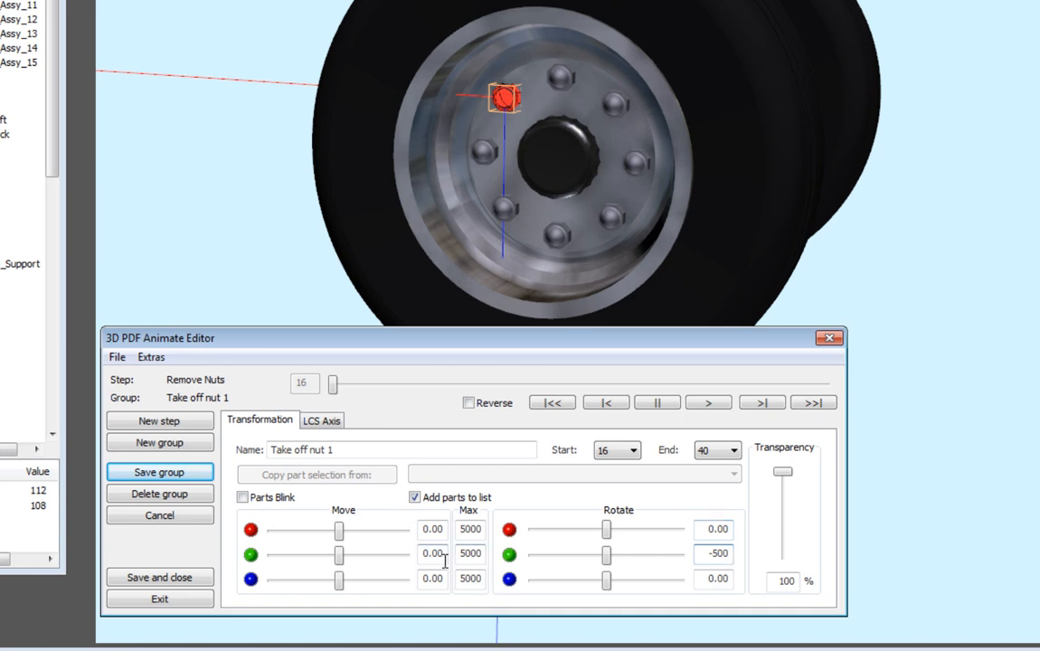
left_click_drag(340, 553, 333, 553)
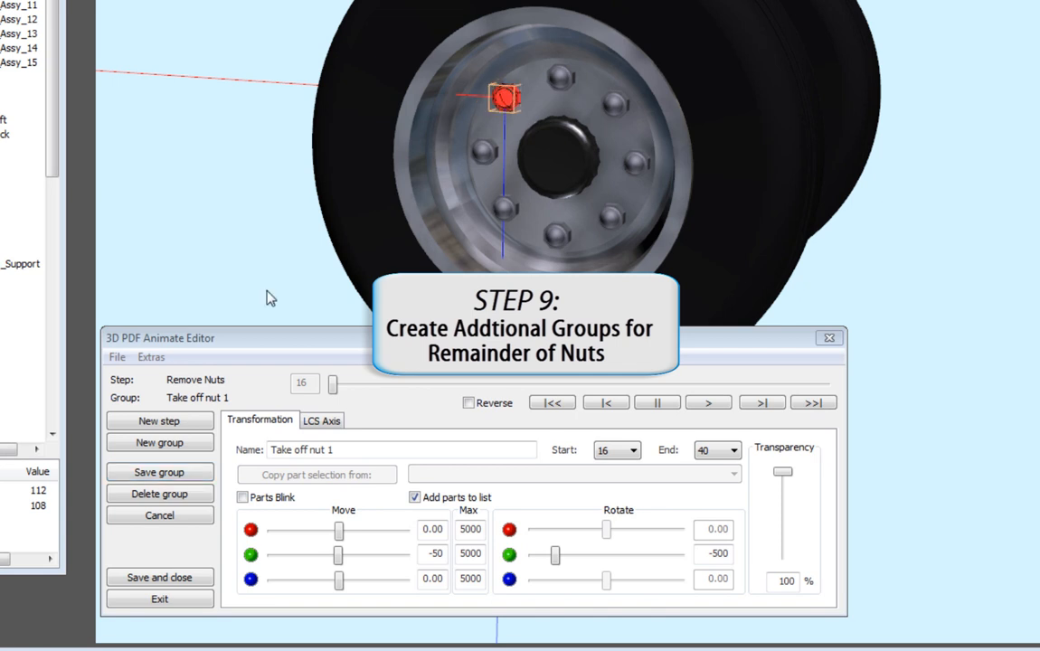
Step: Save further Take off nut groups for the remaining nuts, through Take off nut 8
left_click(159, 441)
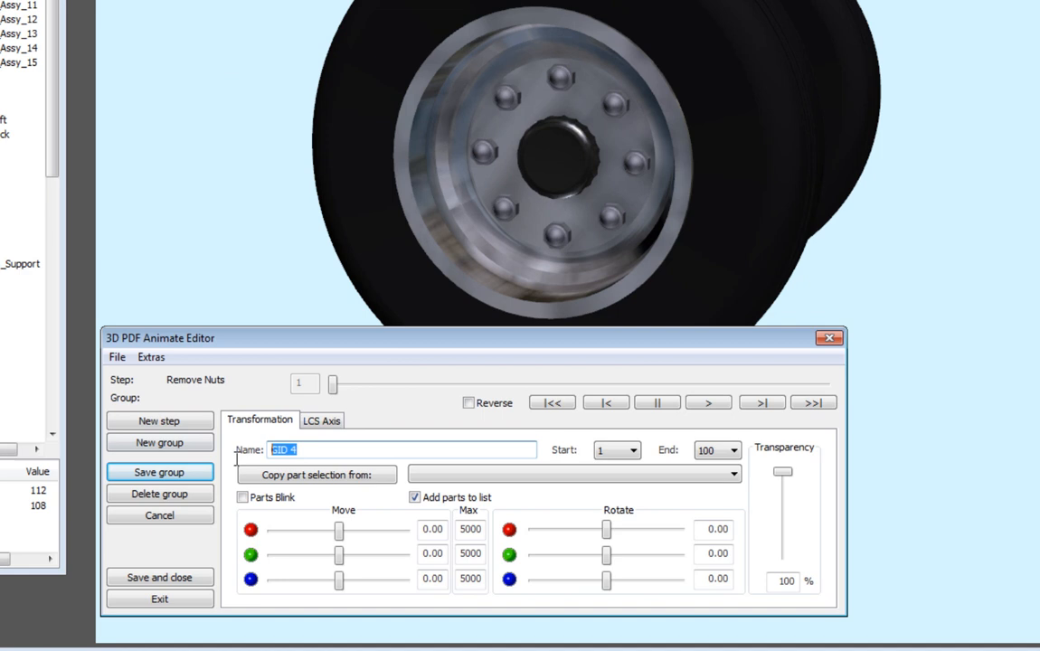
type("Take off n")
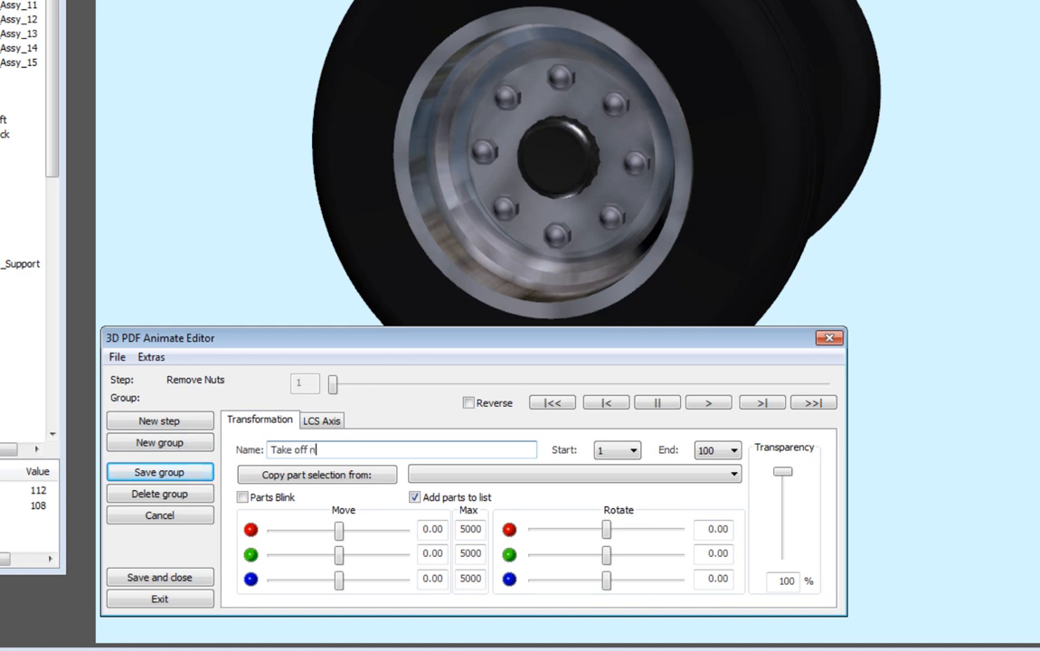
left_click(629, 450)
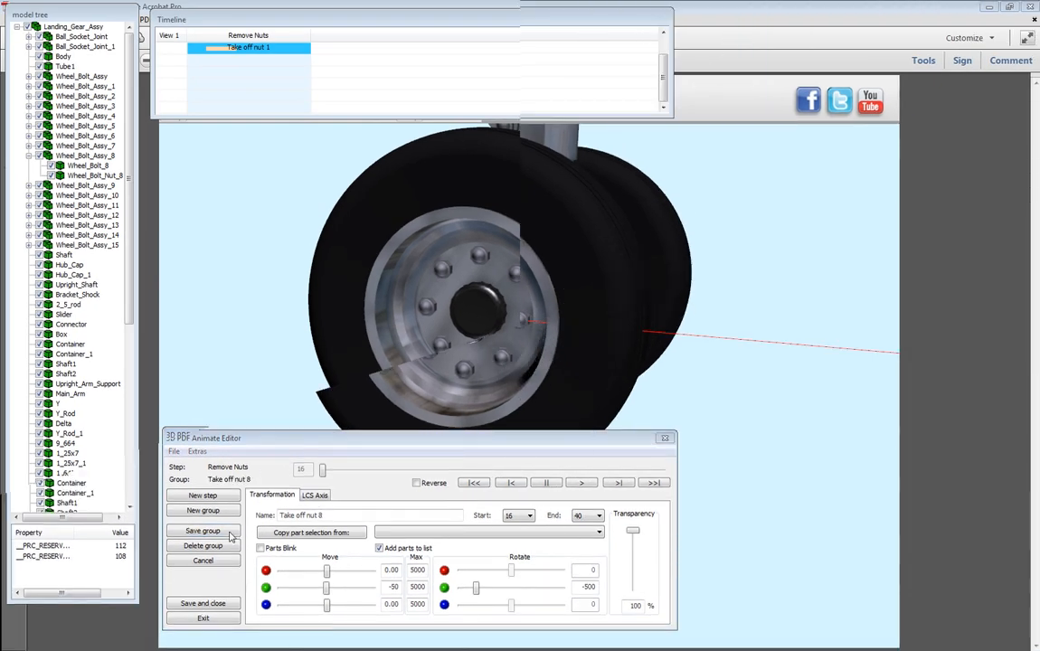
left_click(203, 531)
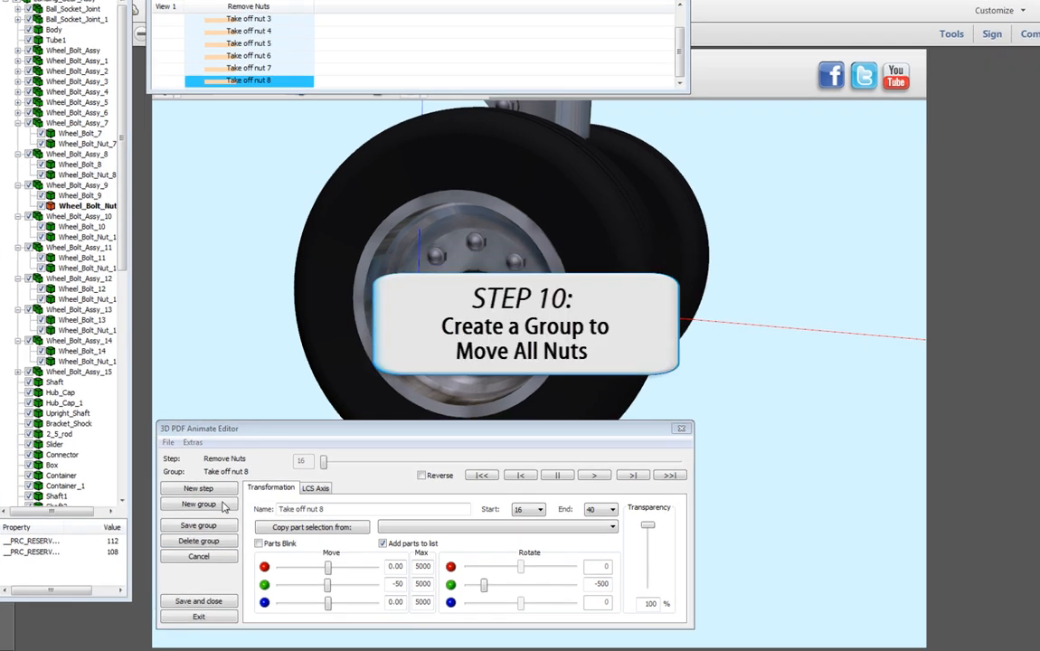
Step: Create a 'Move nuts out' group from frame 51 to 80 with all eight nuts as its parts
left_click(199, 503)
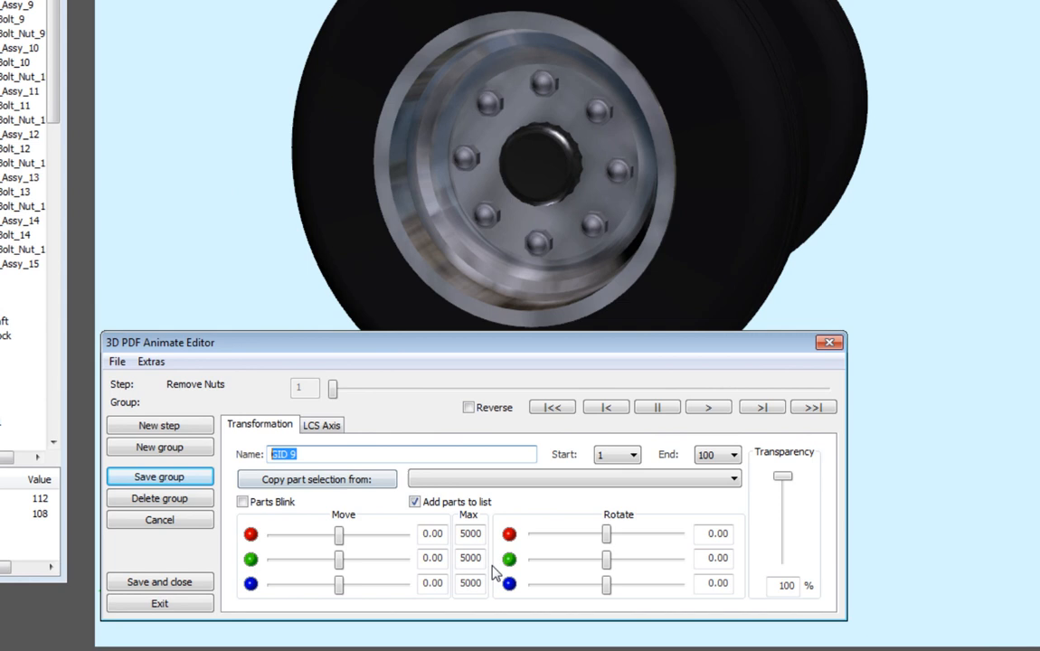
type("Move nuts out")
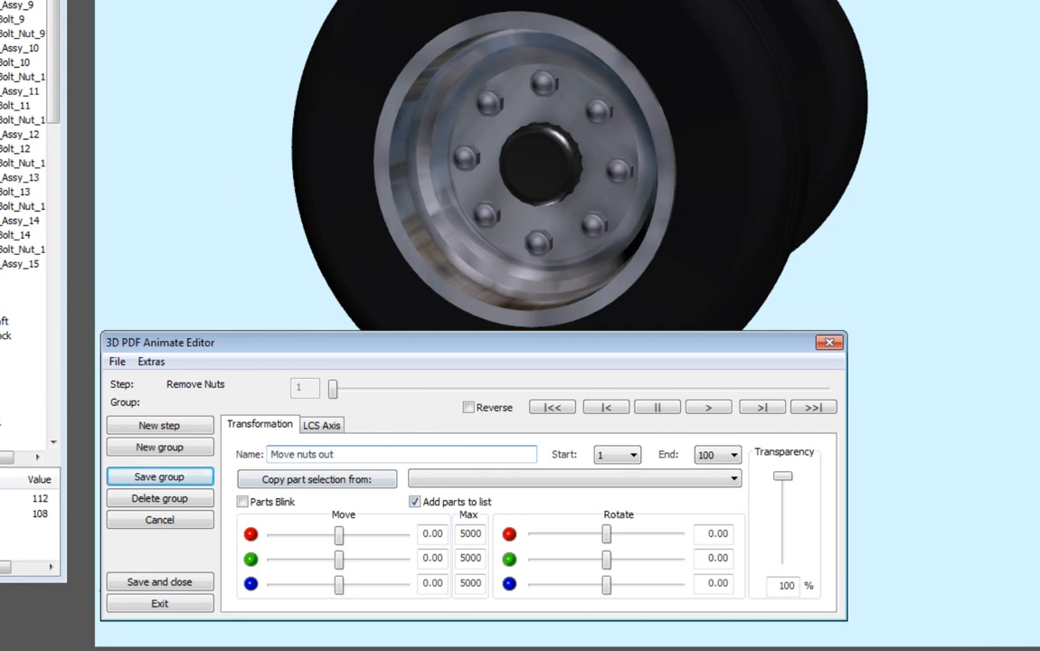
left_click(636, 453)
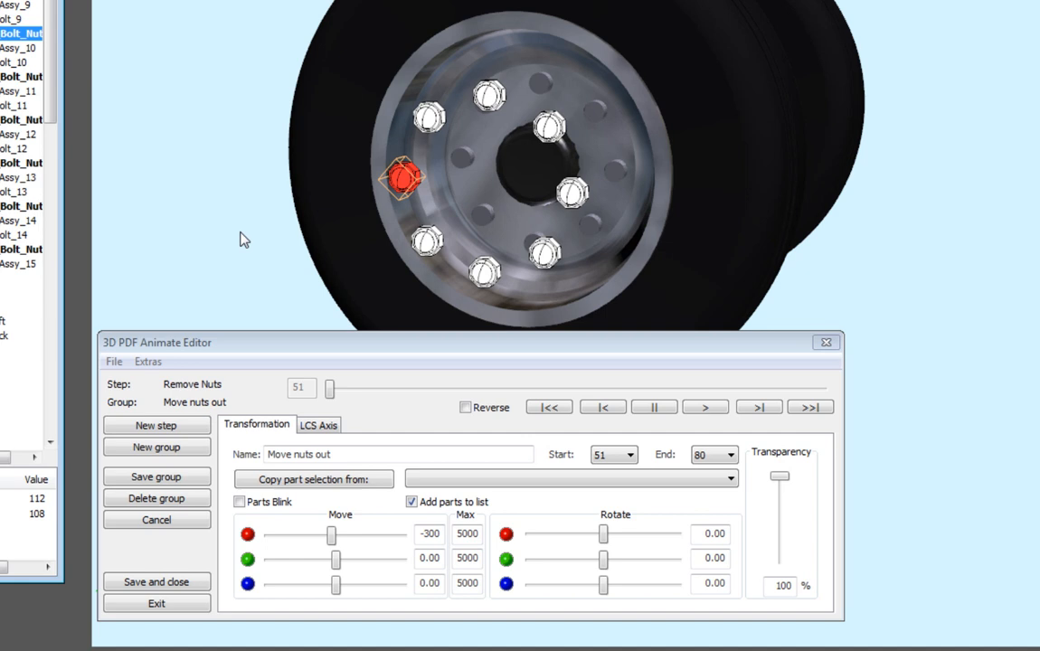
left_click(156, 477)
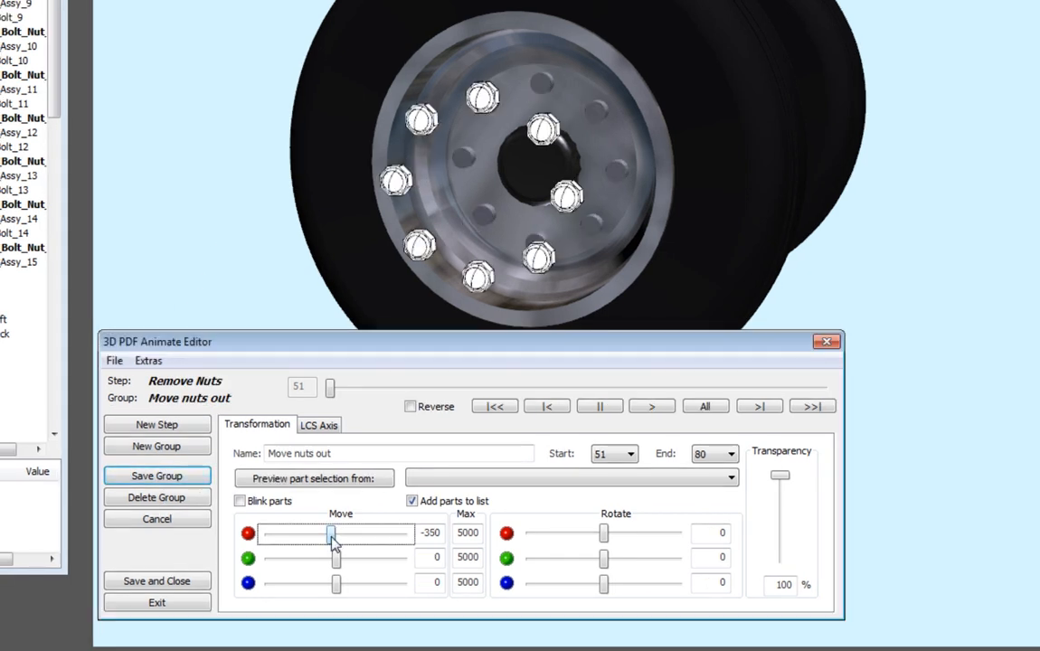
Step: Settle the nuts' outward move at -300 along the red axis
left_click_drag(333, 531, 329, 531)
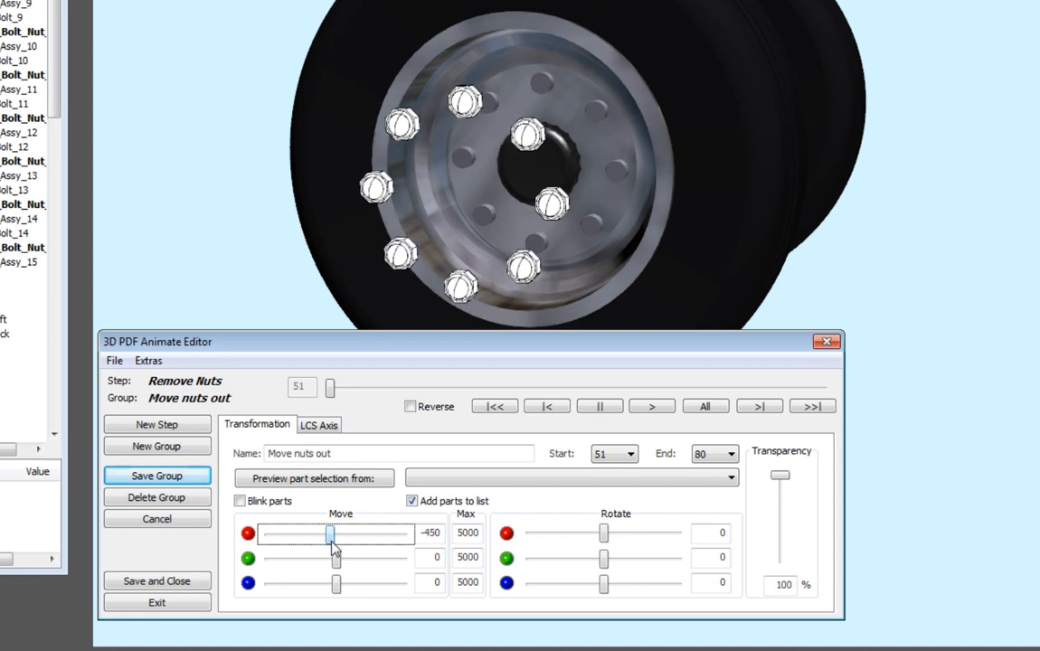
left_click_drag(330, 531, 340, 531)
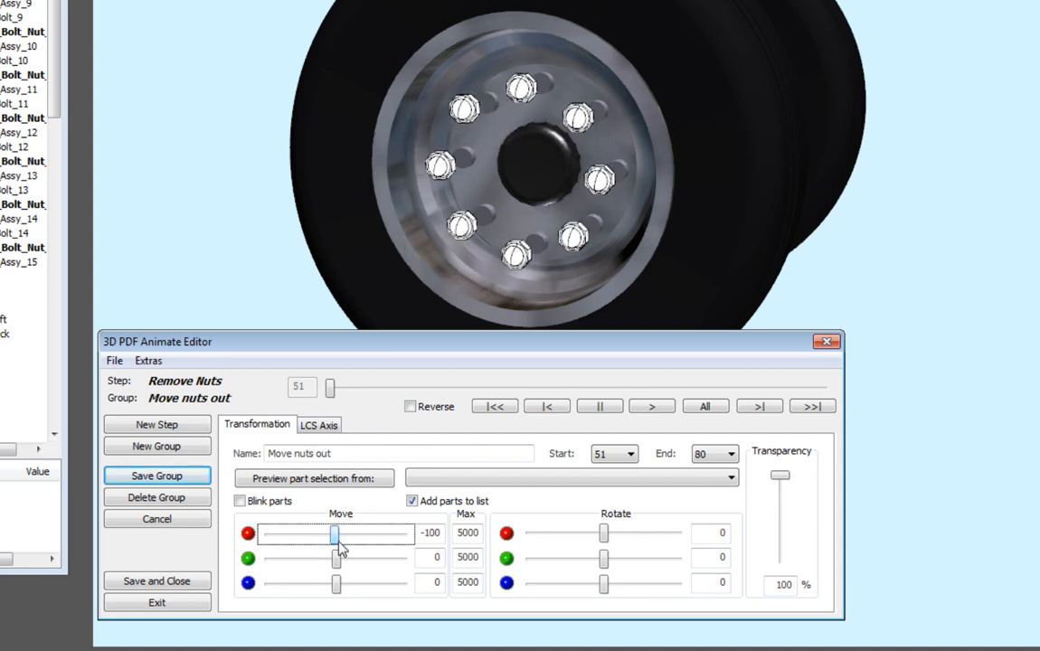
left_click_drag(334, 532, 327, 542)
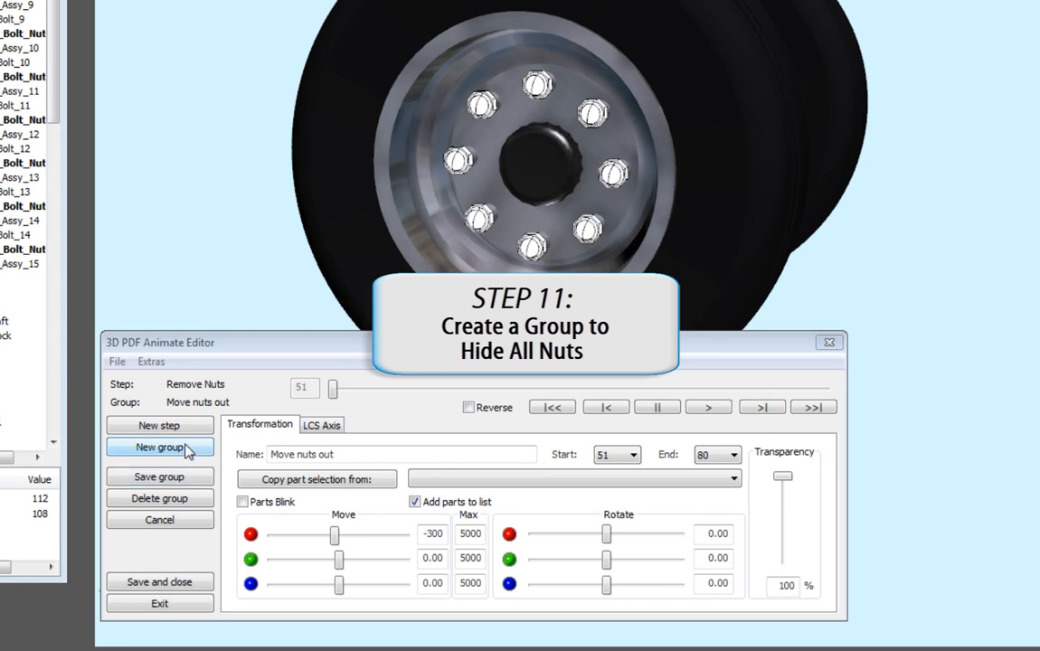
Step: Create a 'Hide nuts' group, frames 81 to 95, fully transparent, copying the parts from Move nuts out
left_click(159, 446)
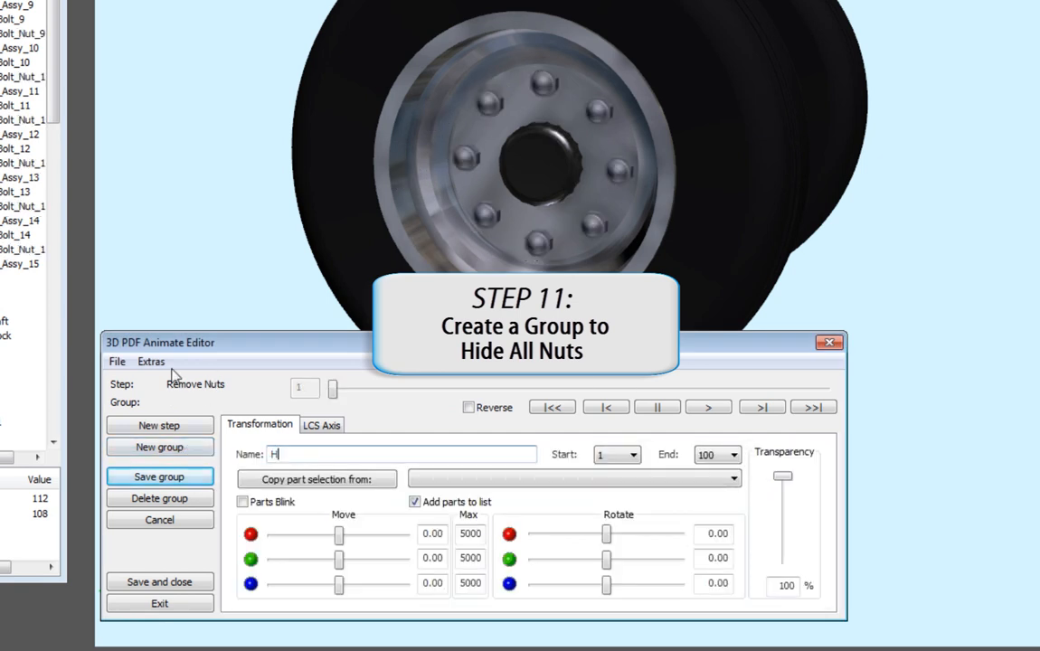
type("ide nuts")
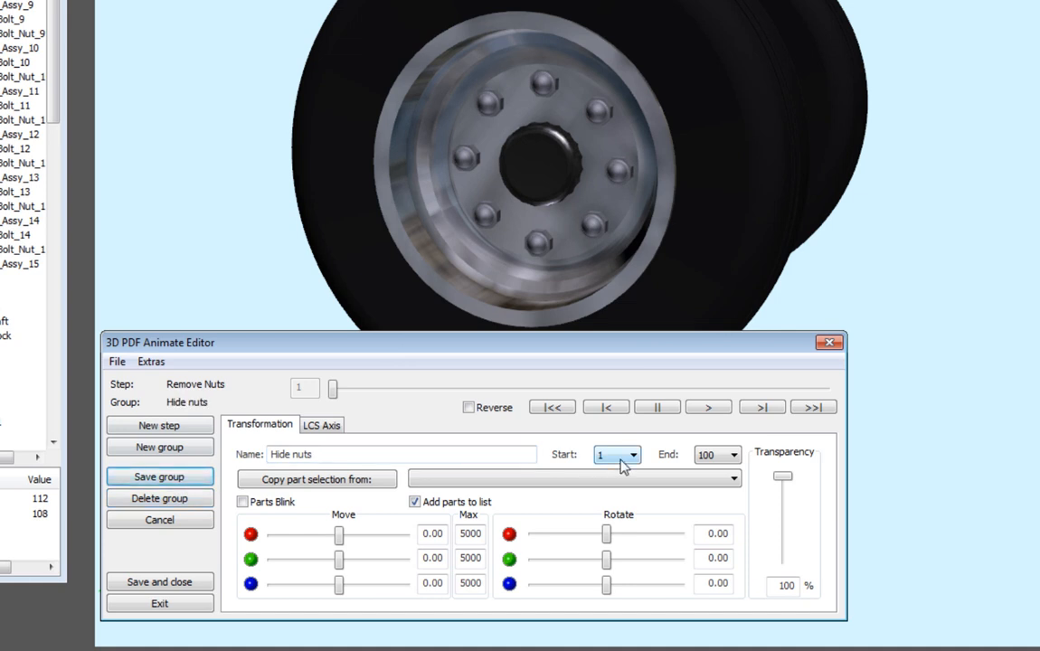
left_click(633, 456)
type("81")
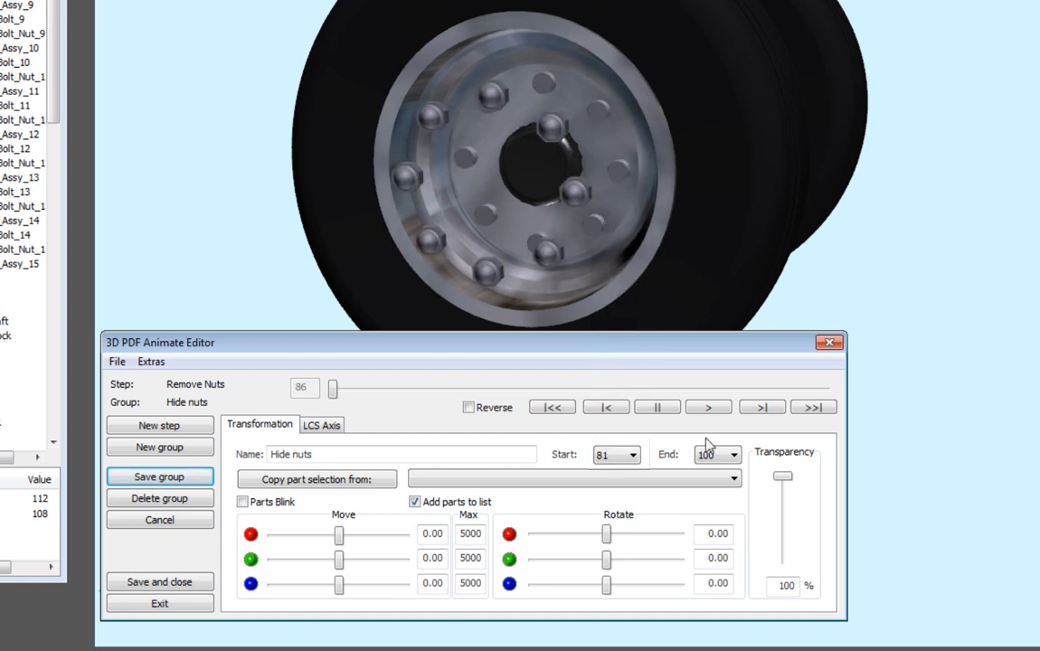
left_click(732, 453)
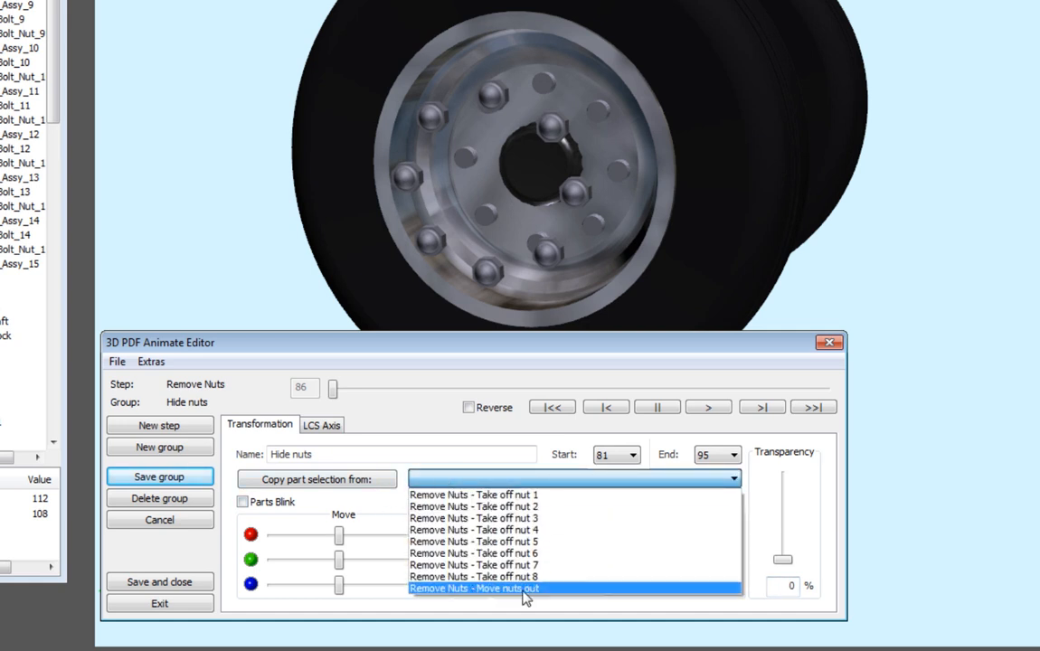
left_click(478, 588)
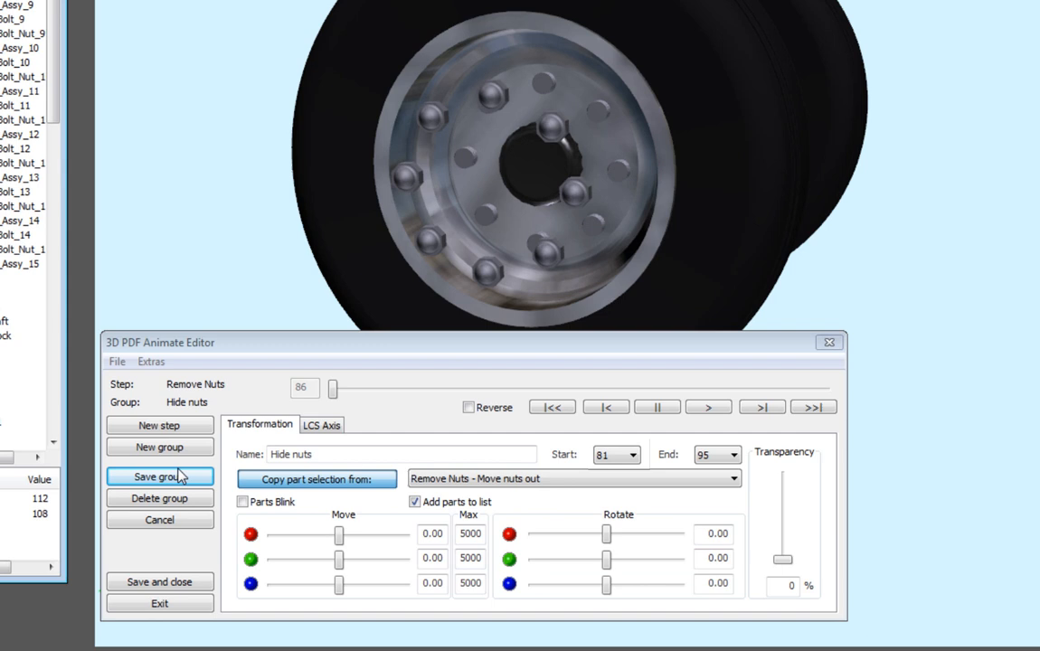
left_click(159, 478)
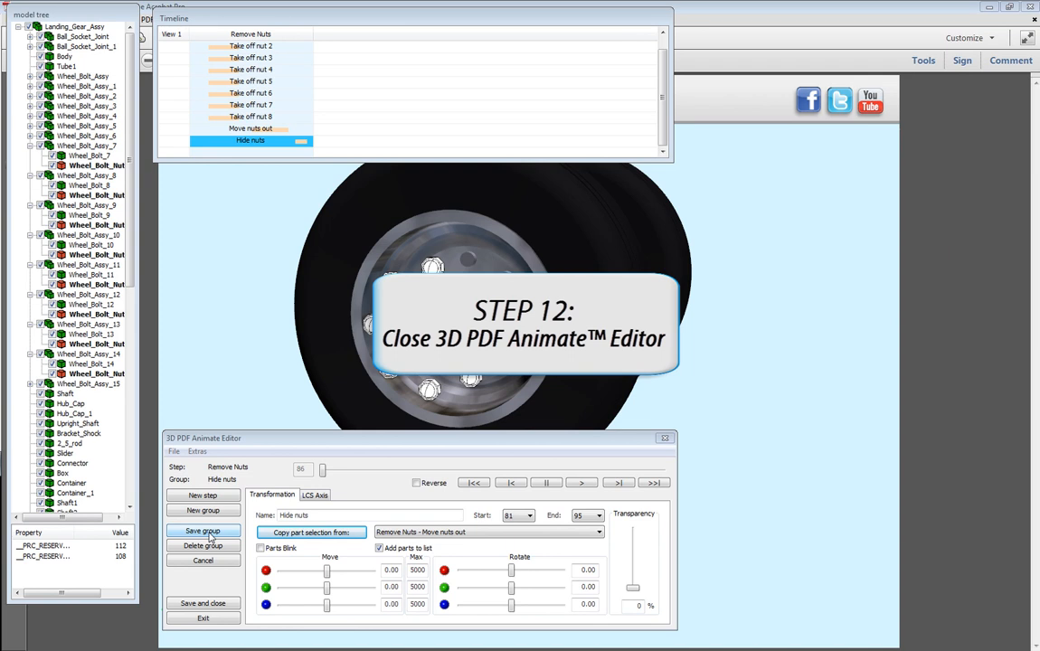
Step: Exit the editor, saving the animation into the PDF
left_click(202, 604)
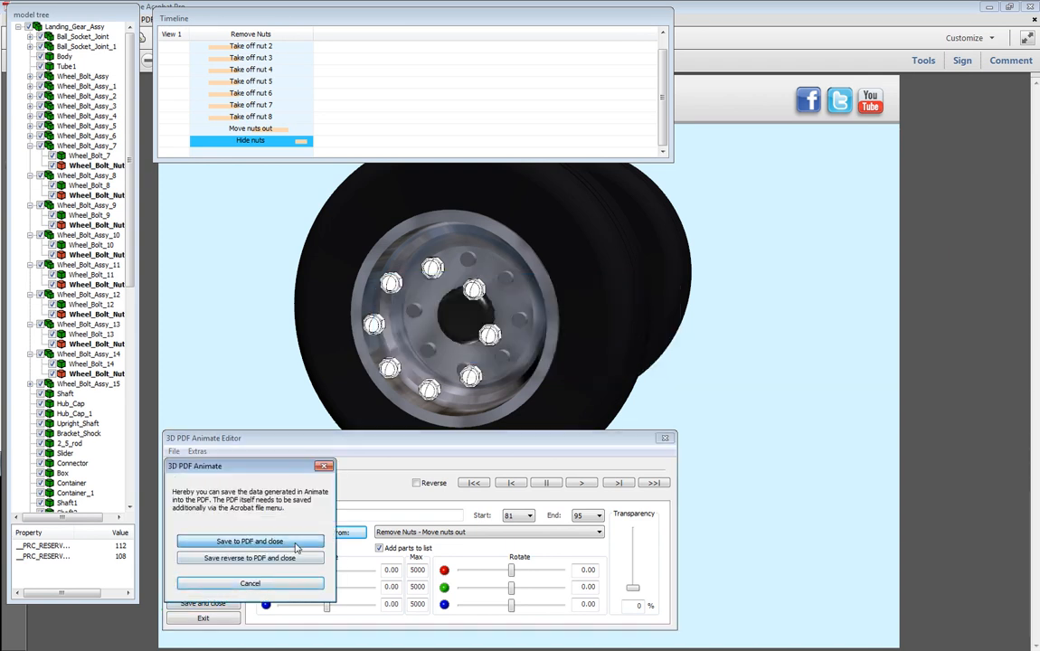
left_click(250, 540)
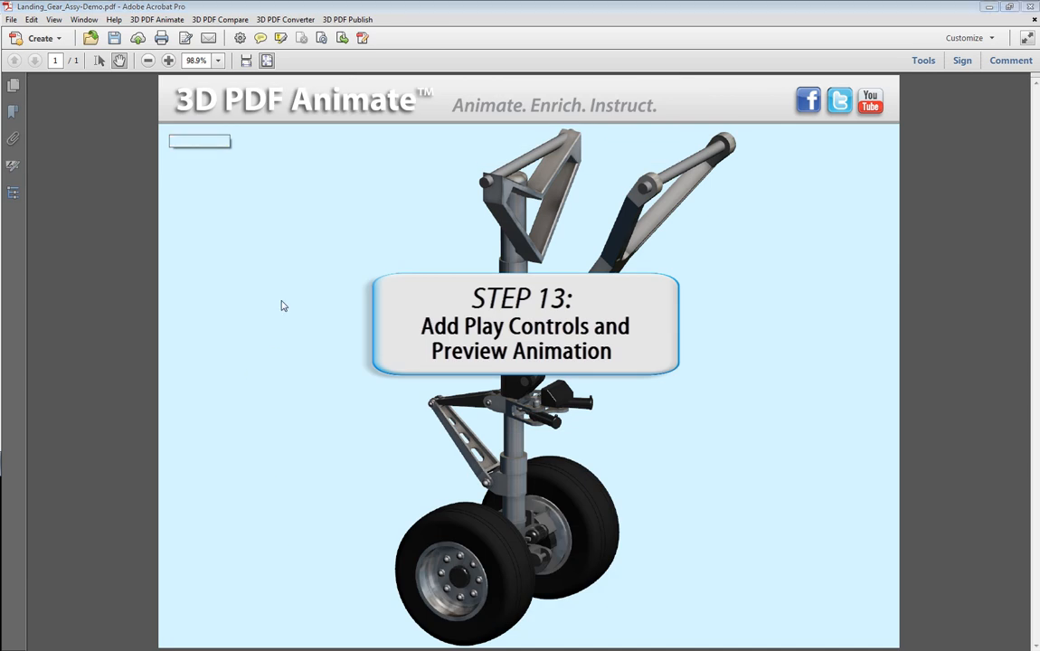
Step: Place the Add Play Controls buttons near the page's top-left for the 3D model and activate it
left_click(155, 18)
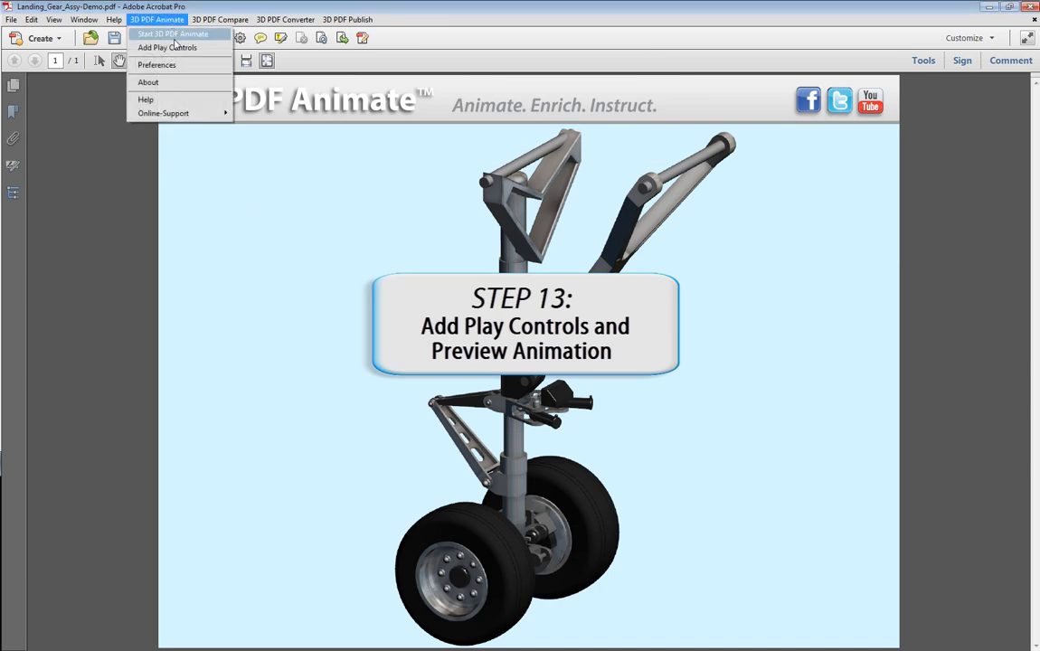
left_click(166, 47)
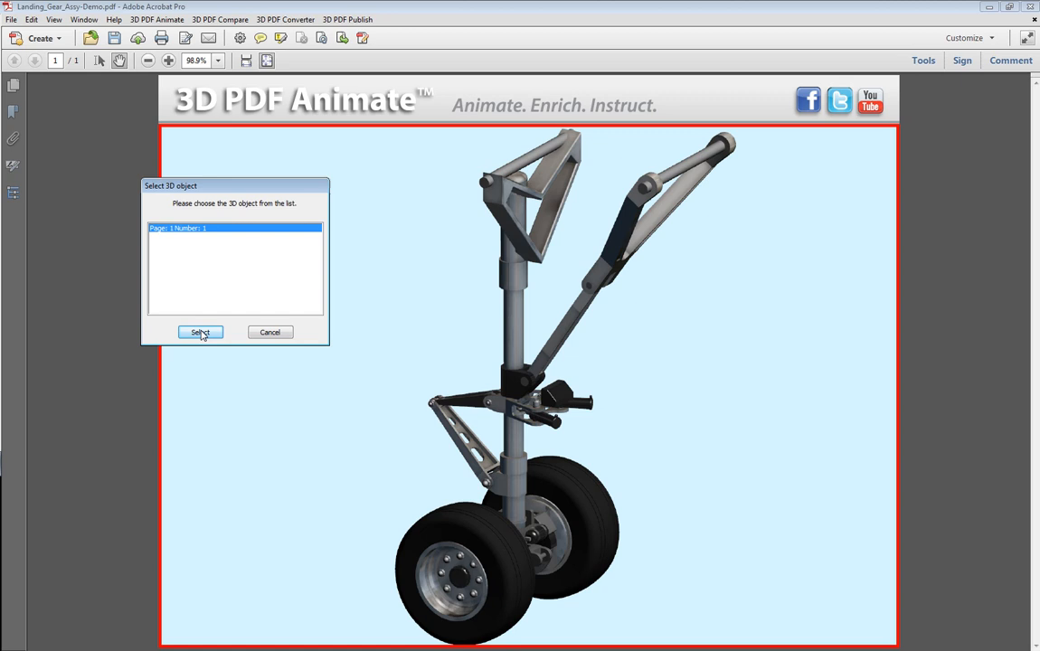
left_click(199, 333)
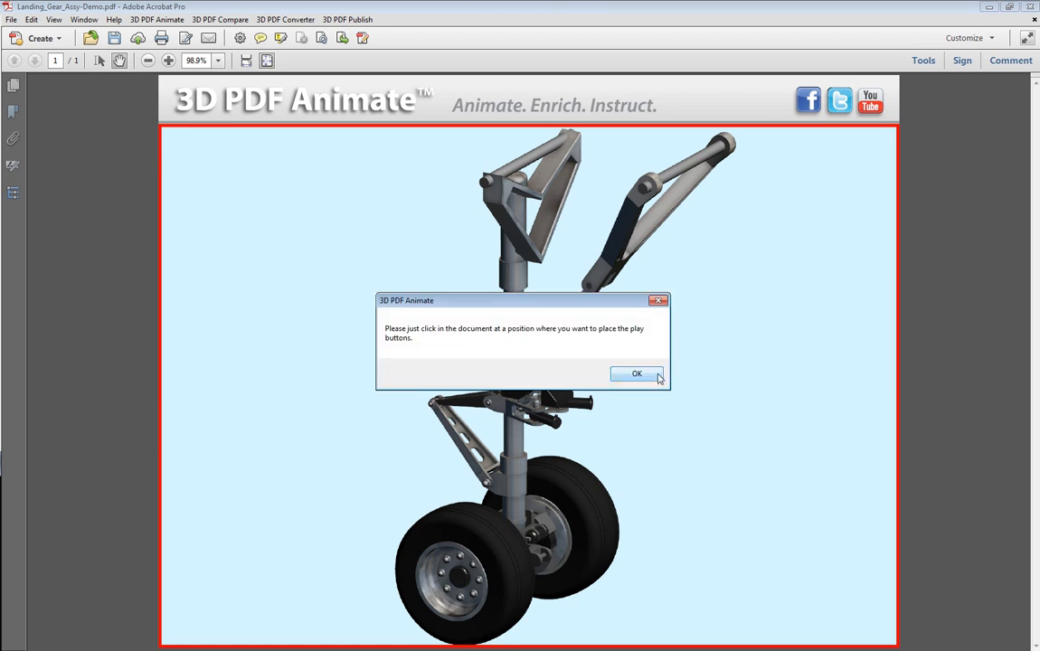
left_click(636, 372)
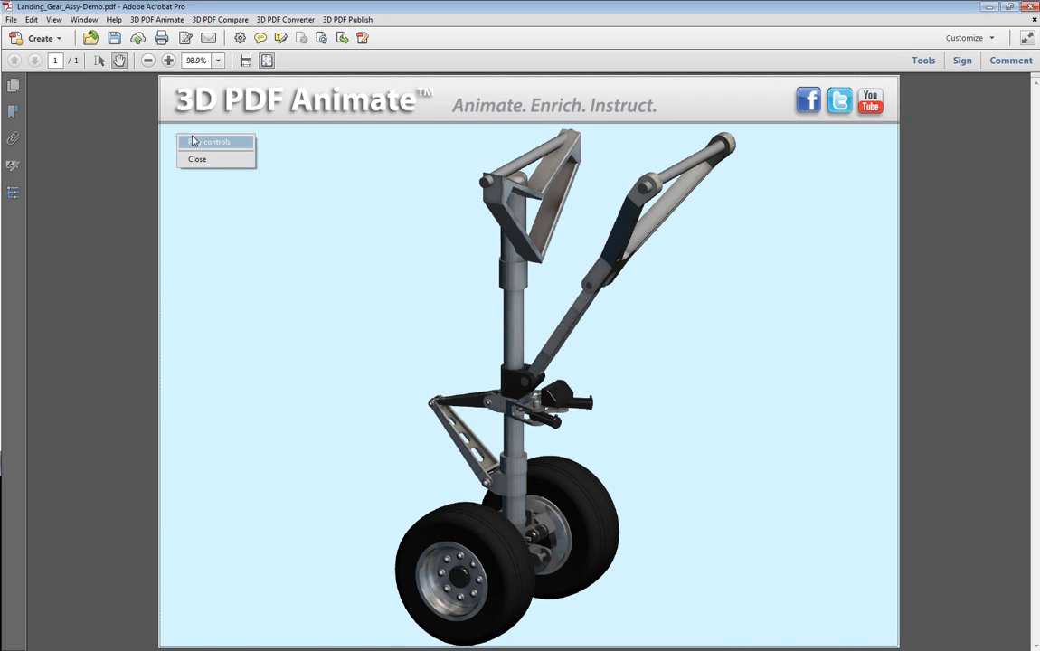
left_click(213, 141)
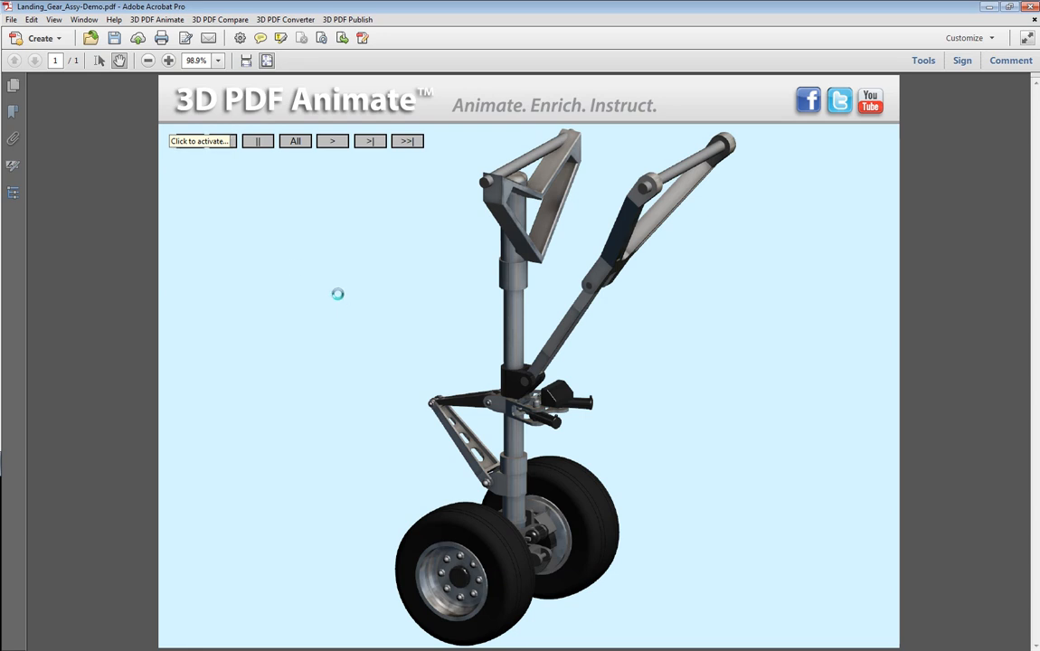
left_click(201, 141)
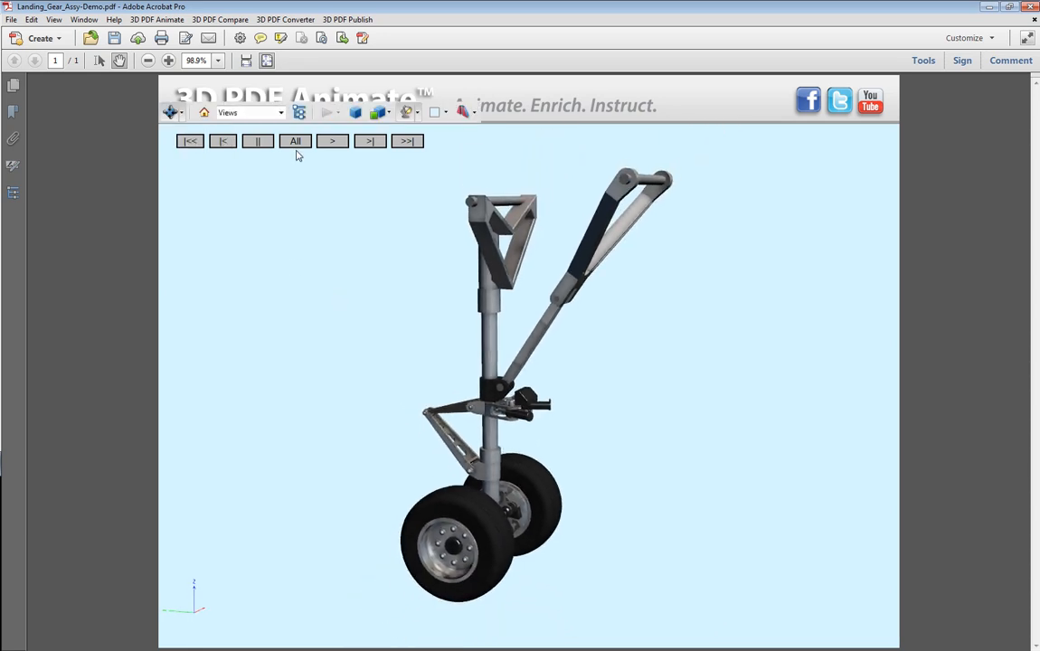